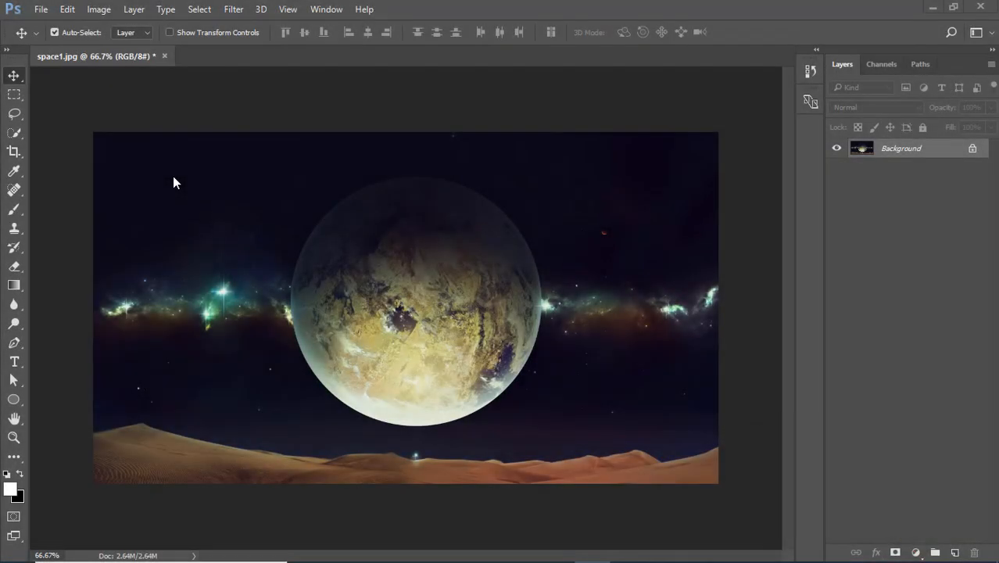
Step: Open sea_rocks.jpg and copy it into space1.jpg as a hidden Layer 1
{"action": "left_click", "coordinate": [49, 9]}
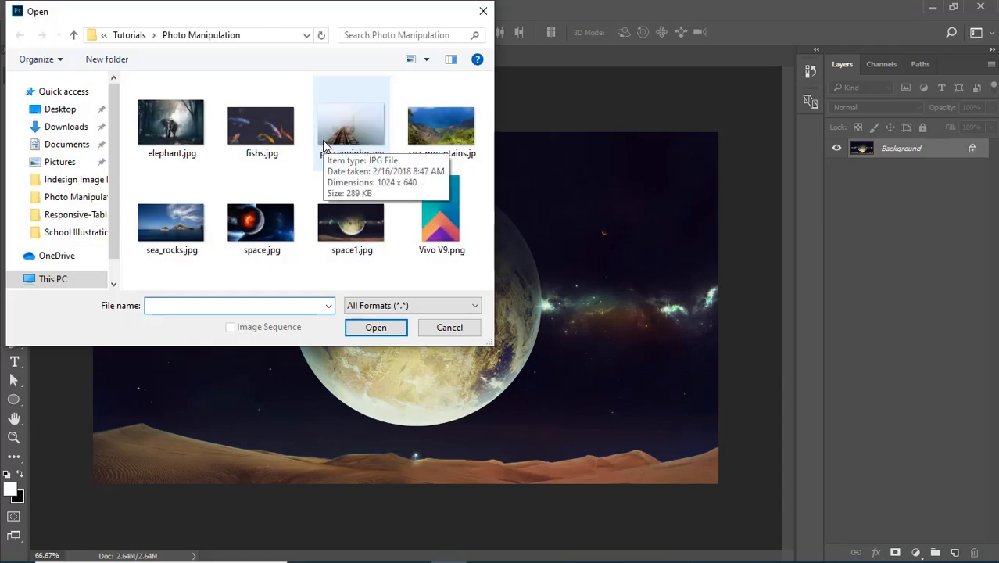
{"action": "mouse_move", "coordinate": [329, 259]}
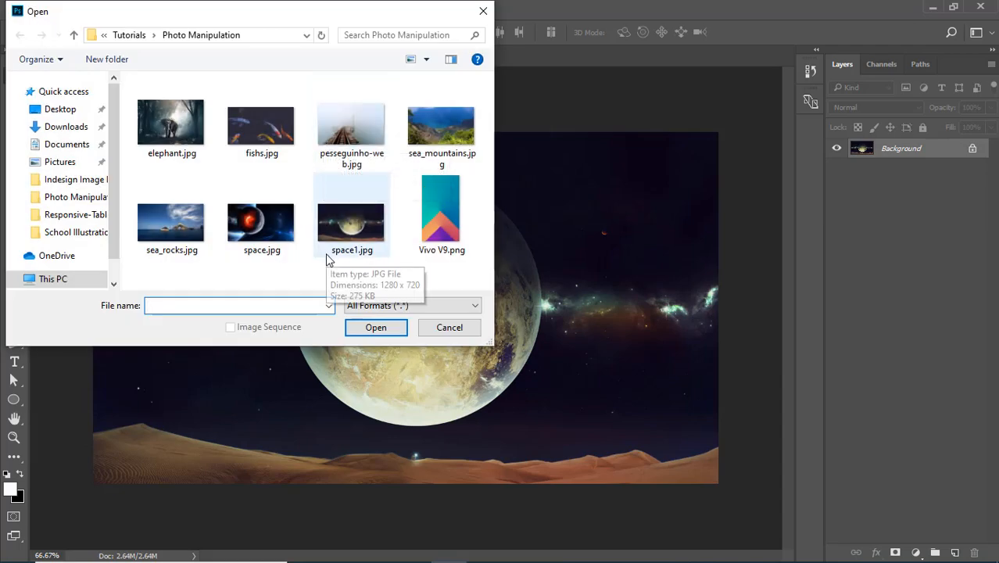
{"action": "left_click", "coordinate": [171, 215]}
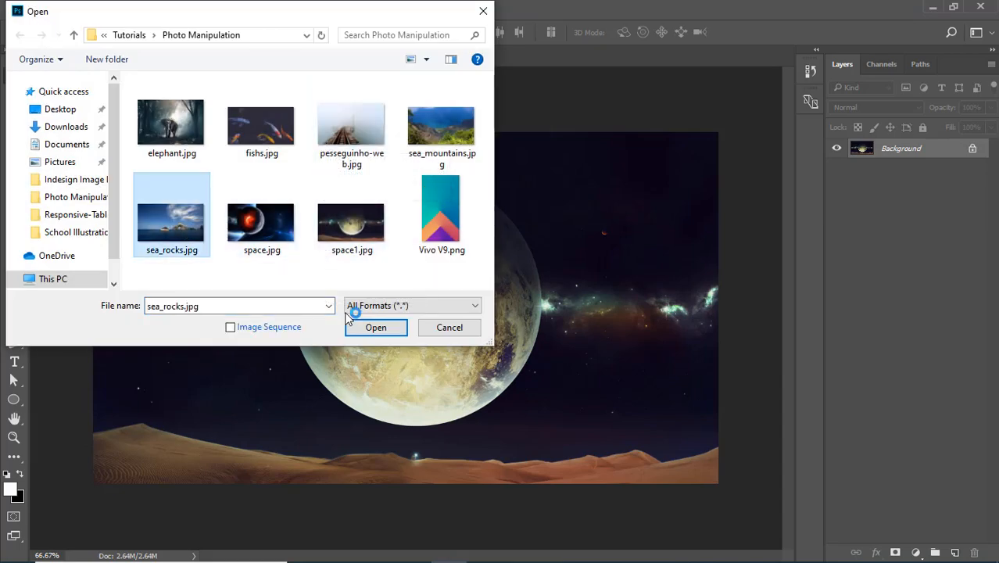
{"action": "left_click", "coordinate": [375, 328]}
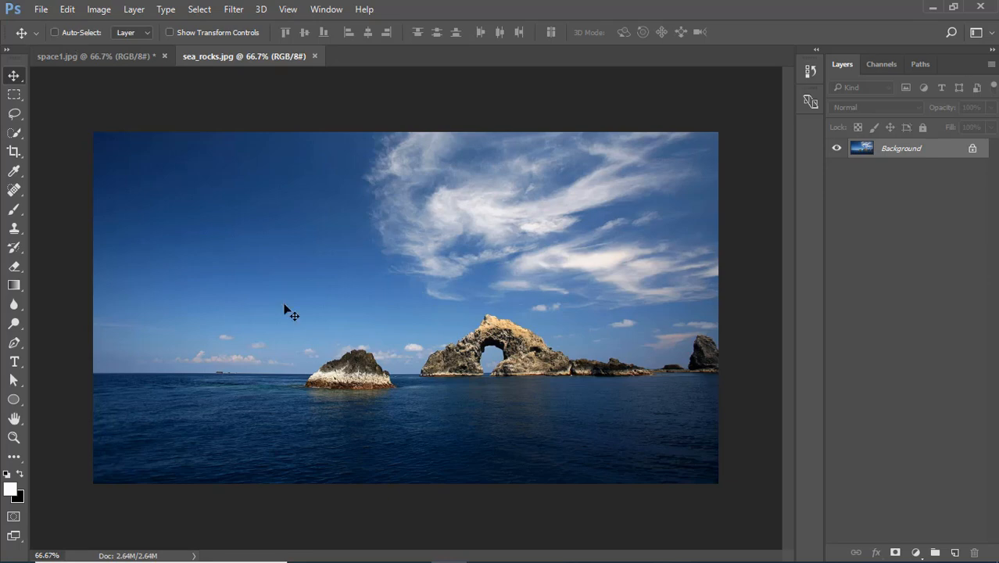
{"action": "left_click", "coordinate": [66, 8]}
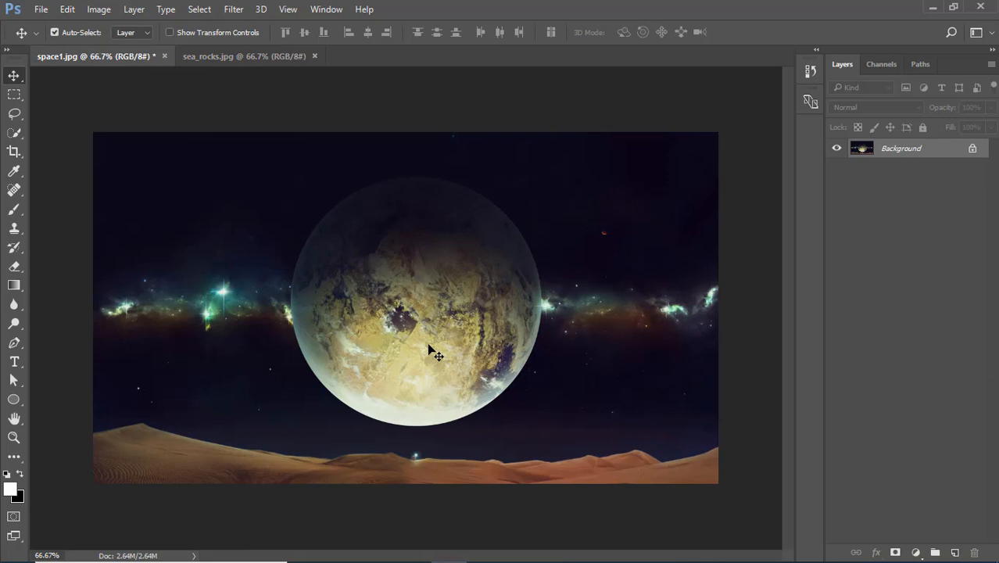
{"action": "mouse_move", "coordinate": [104, 64]}
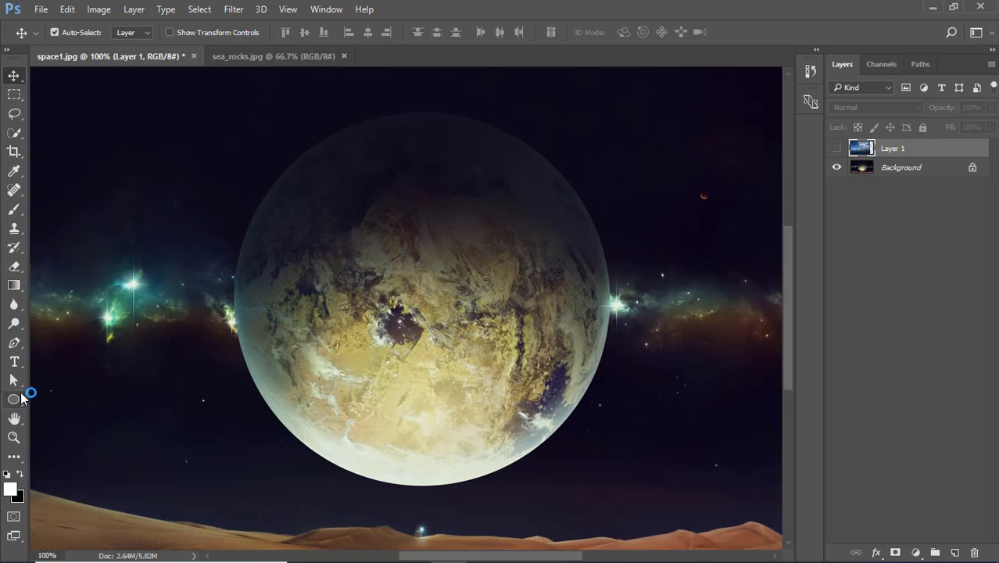
Step: Draw a white Ellipse 1 circle matching the planet's outline
{"action": "left_click", "coordinate": [13, 398]}
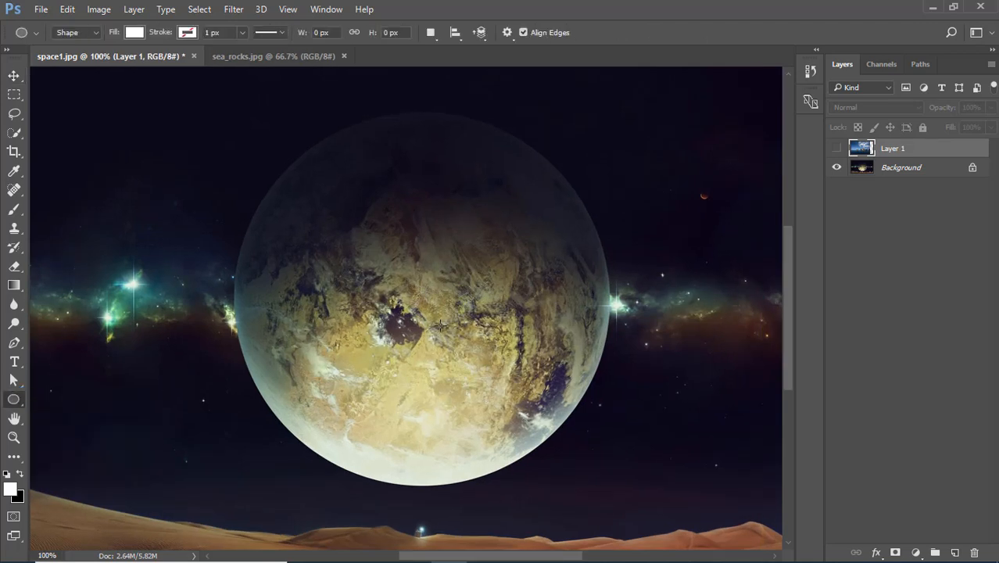
{"action": "left_click_drag", "start_coordinate": [254, 137], "coordinate": [597, 490]}
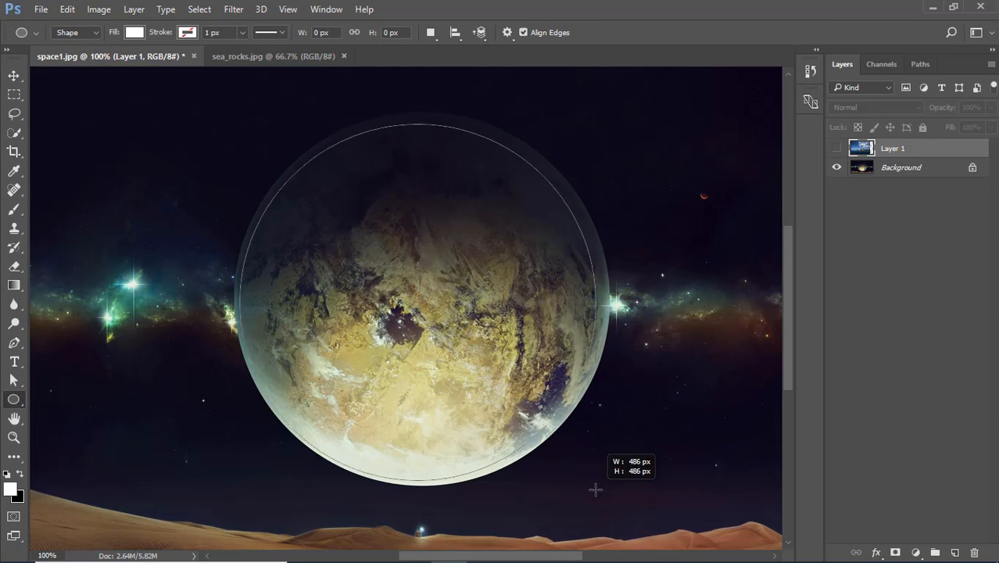
{"action": "left_click_drag", "start_coordinate": [597, 489], "coordinate": [601, 495]}
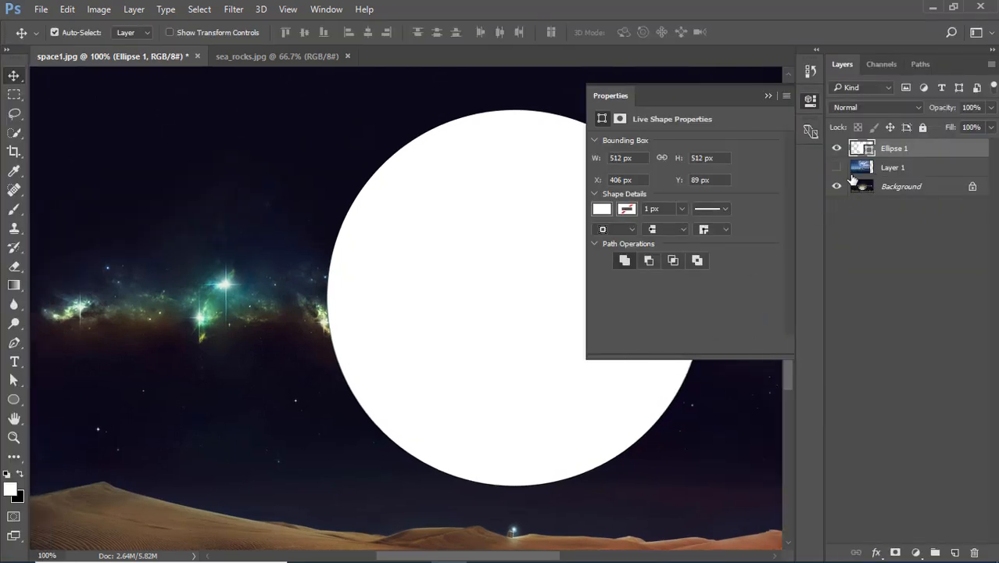
Step: Show Layer 1 and lower Ellipse 1's opacity to about 24%
{"action": "left_click", "coordinate": [836, 166]}
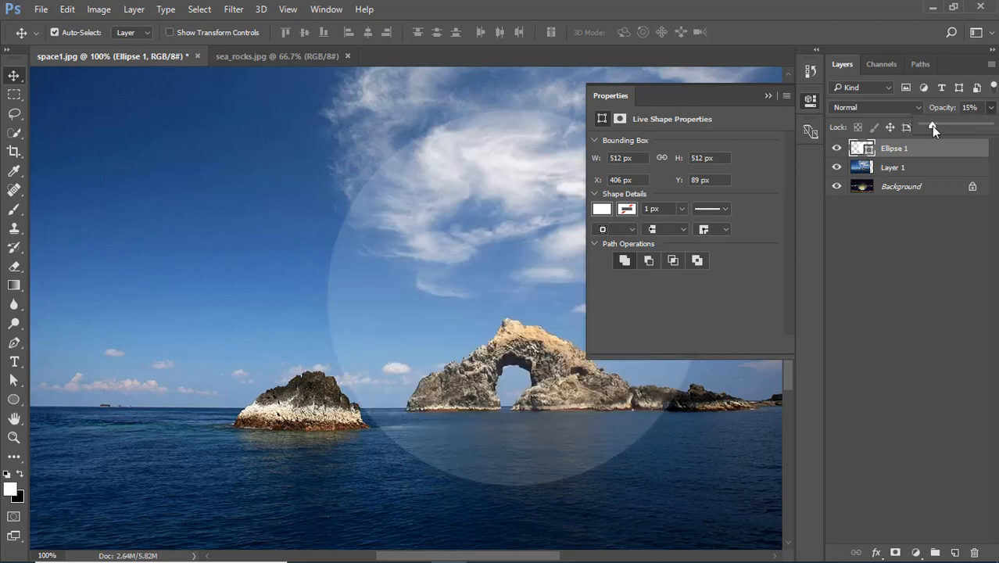
{"action": "left_click_drag", "start_coordinate": [933, 125], "coordinate": [938, 125]}
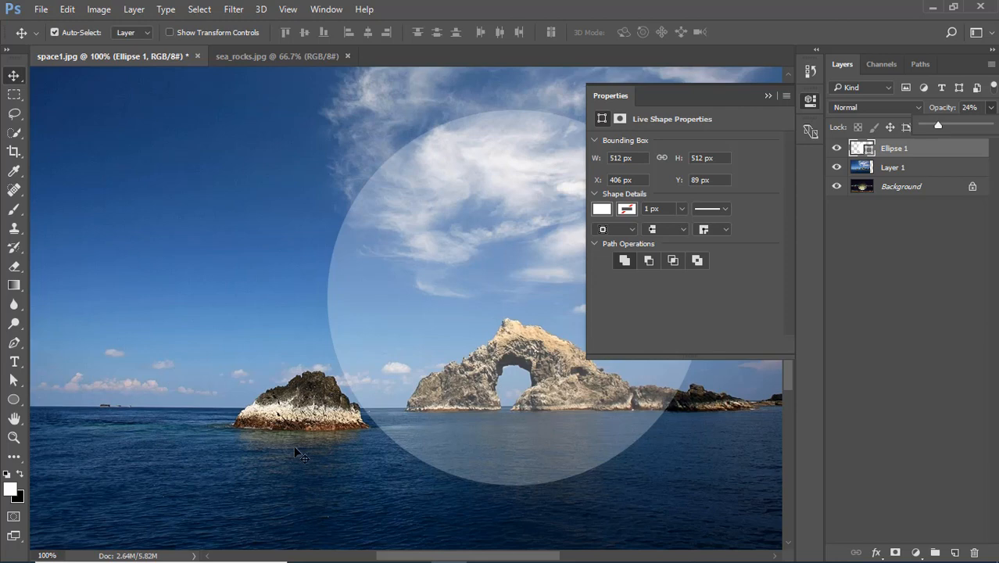
{"action": "left_click", "coordinate": [892, 167]}
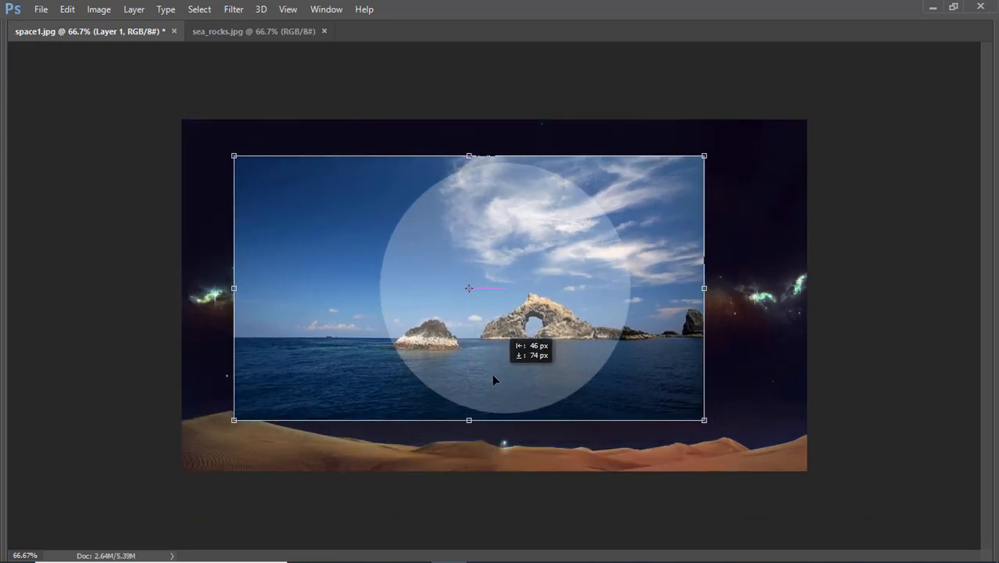
Step: Free-transform Layer 1 smaller so the rocks sit inside the translucent circle
{"action": "left_click_drag", "start_coordinate": [492, 380], "coordinate": [569, 391]}
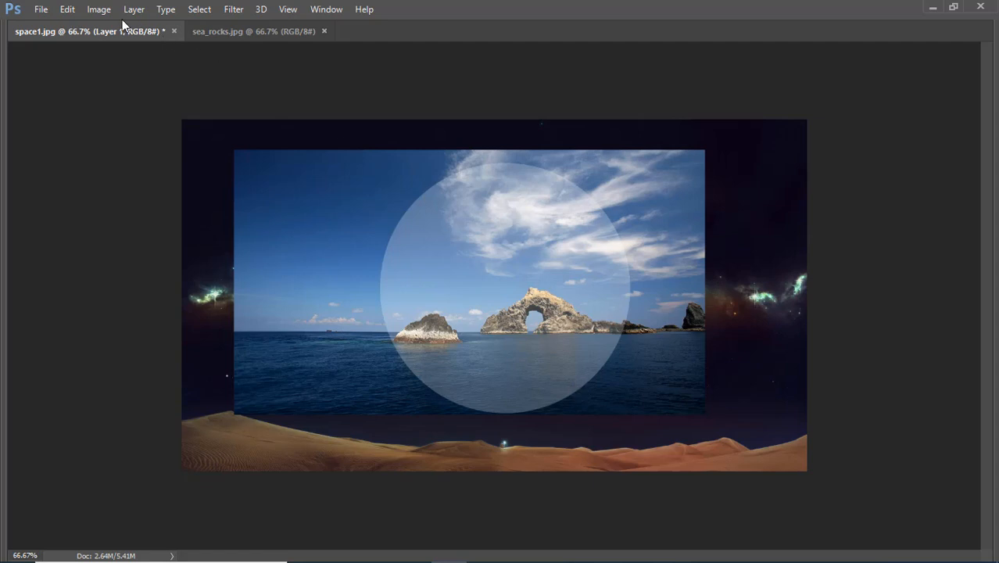
{"action": "mouse_move", "coordinate": [110, 13]}
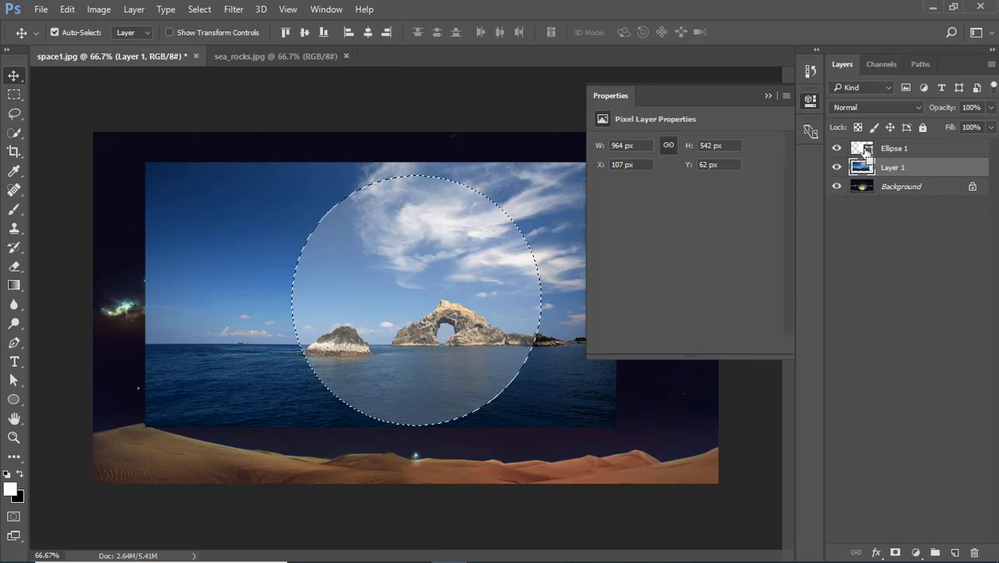
Step: Load Ellipse 1 as a selection, hide the shape, and start Select and Mask
{"action": "left_click", "coordinate": [836, 148]}
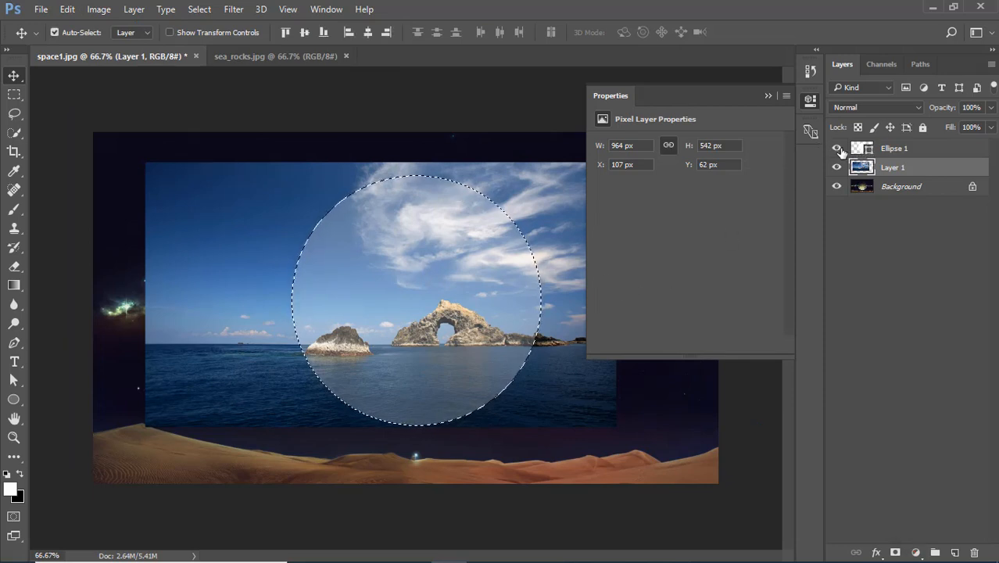
{"action": "left_click", "coordinate": [836, 147]}
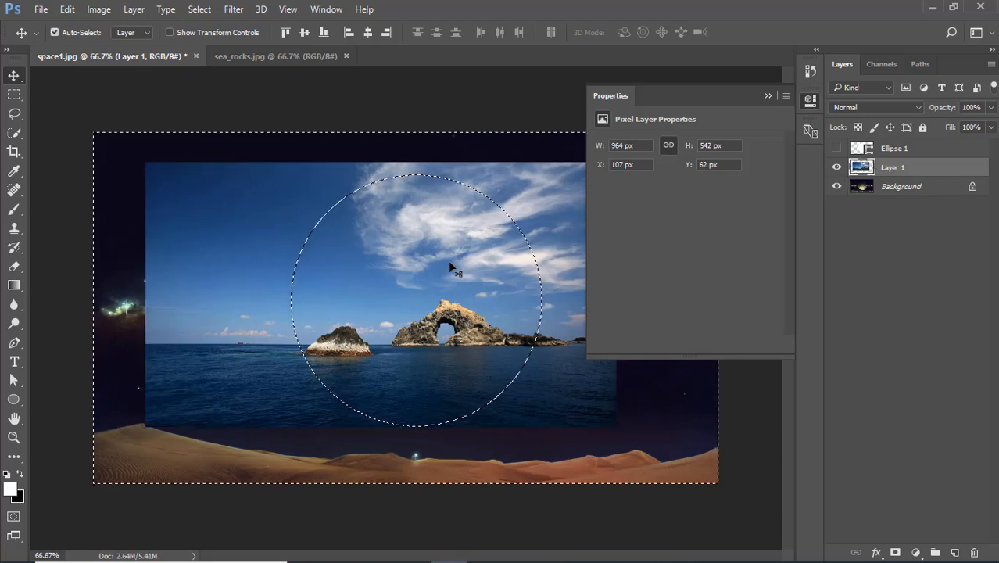
{"action": "left_click", "coordinate": [199, 9]}
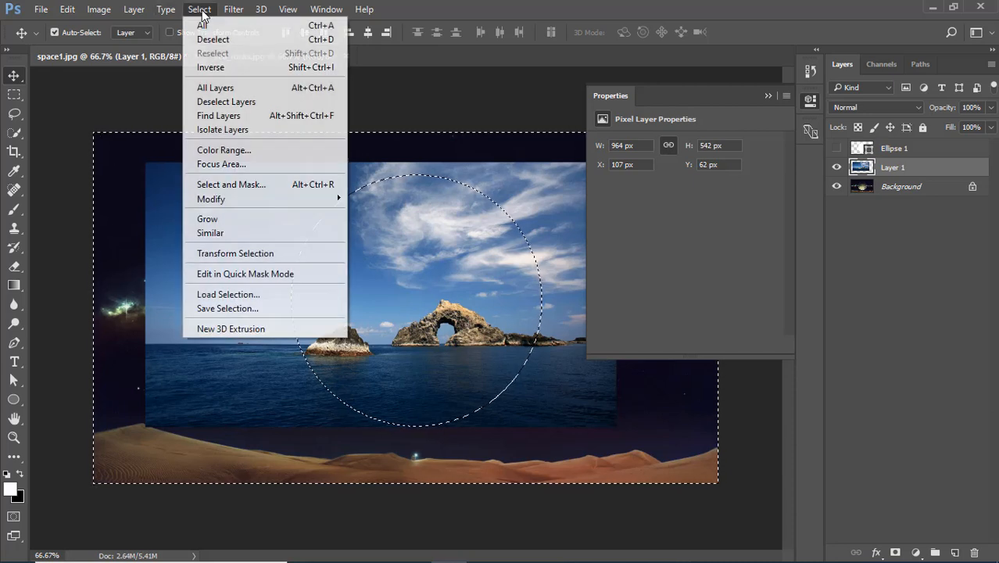
{"action": "left_click", "coordinate": [230, 185]}
{"action": "type", "text": "1"}
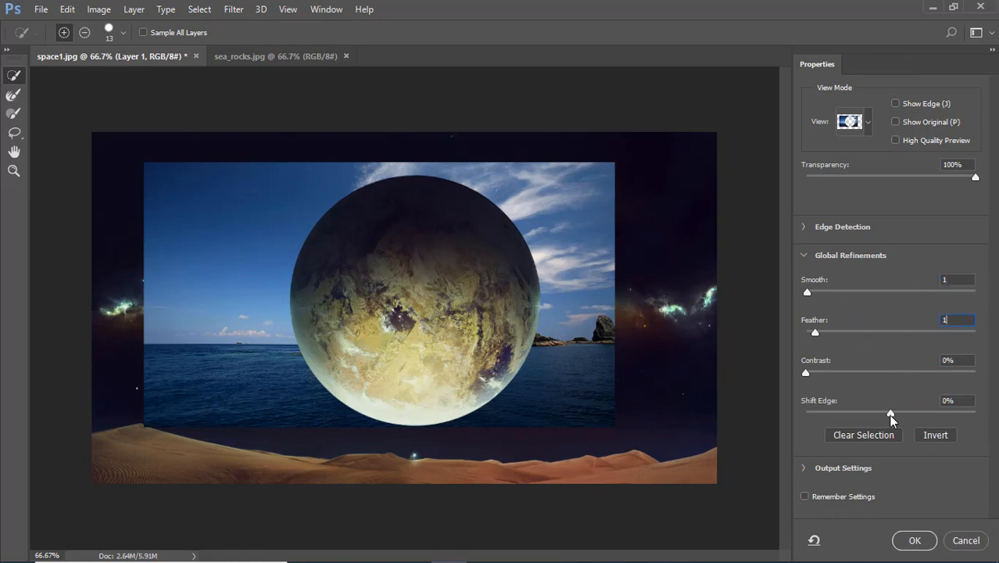
Step: Refine the selection with Shift Edge +1% and accept it
{"action": "left_click", "coordinate": [955, 401]}
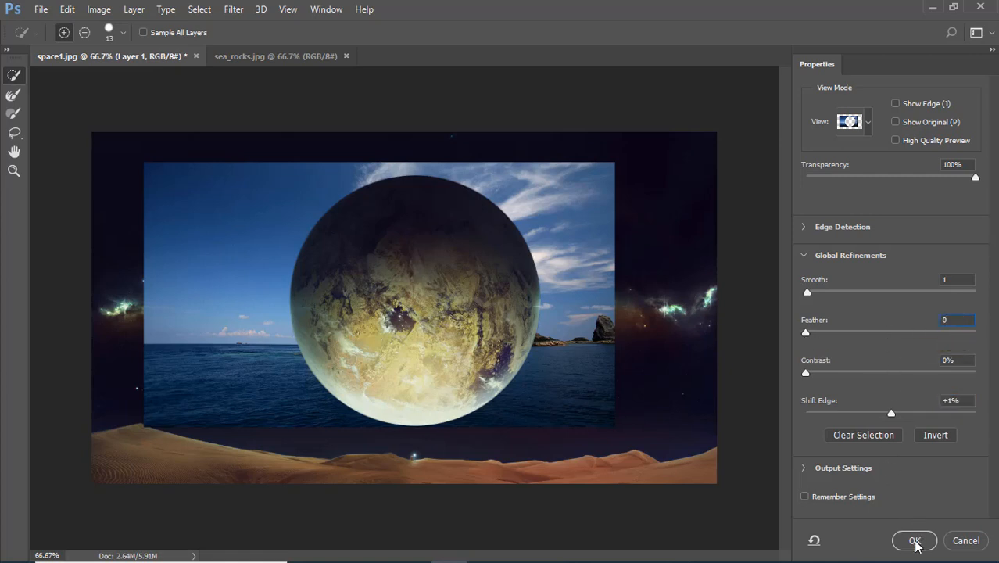
{"action": "left_click", "coordinate": [912, 540]}
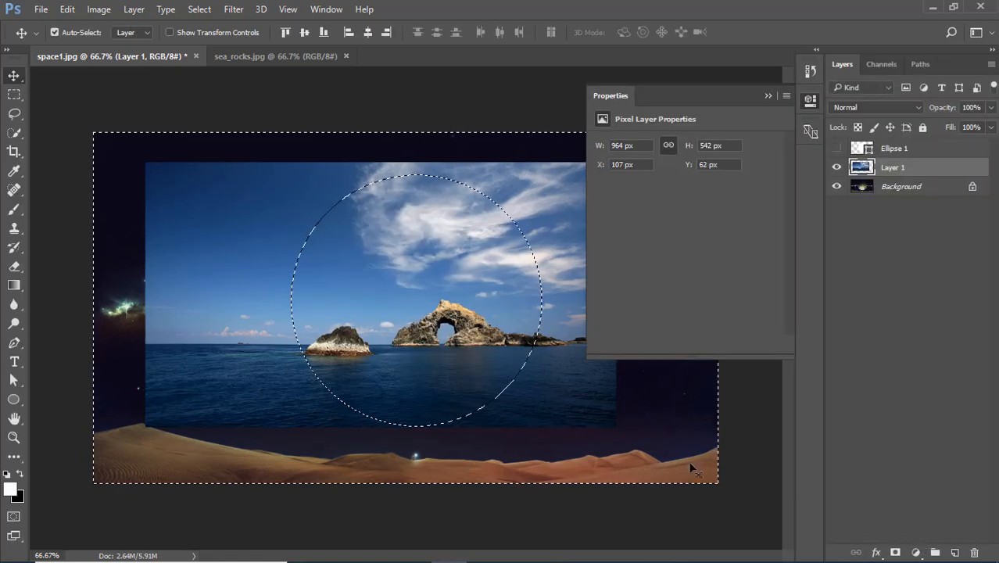
{"action": "left_click", "coordinate": [786, 95]}
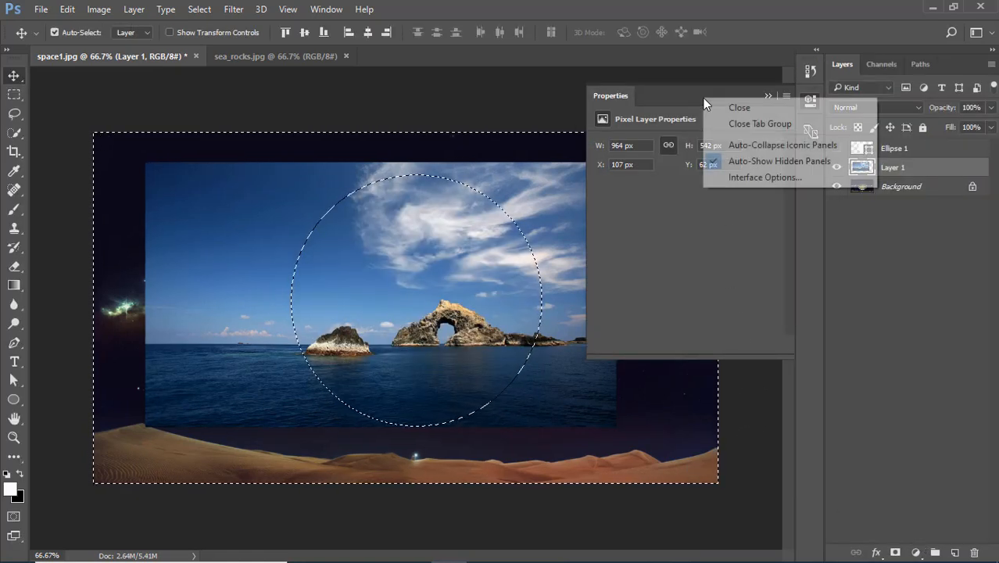
Step: Close the Properties panel, clear outside the circle, and fit the rocks circle over the planet
{"action": "left_click", "coordinate": [739, 107]}
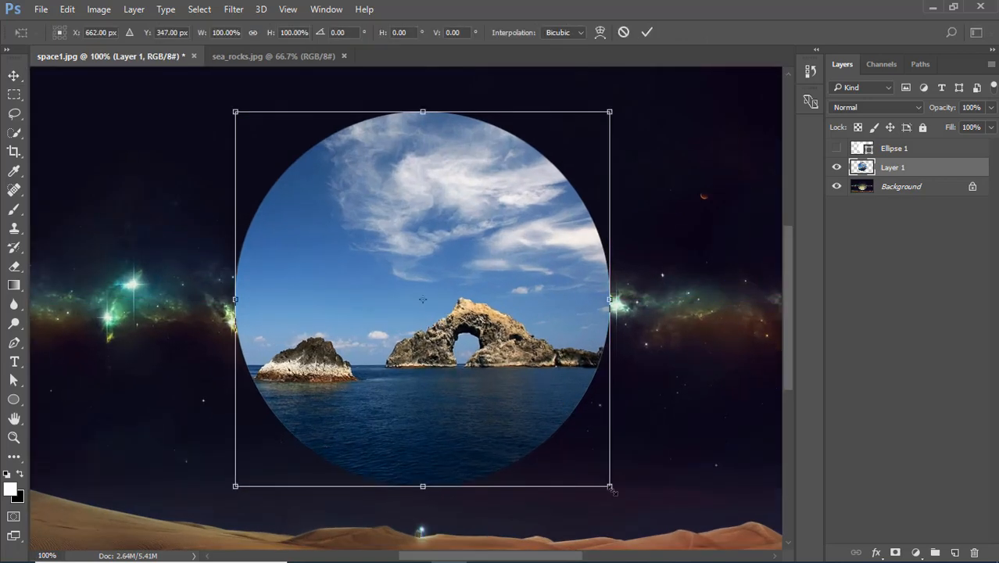
{"action": "left_click_drag", "start_coordinate": [609, 486], "coordinate": [611, 489]}
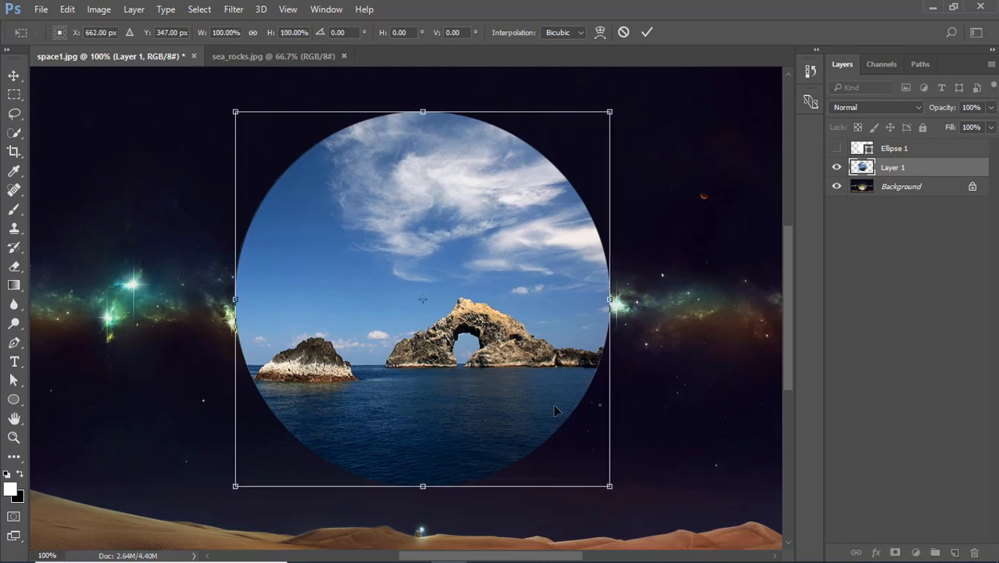
{"action": "left_click_drag", "start_coordinate": [235, 112], "coordinate": [233, 109]}
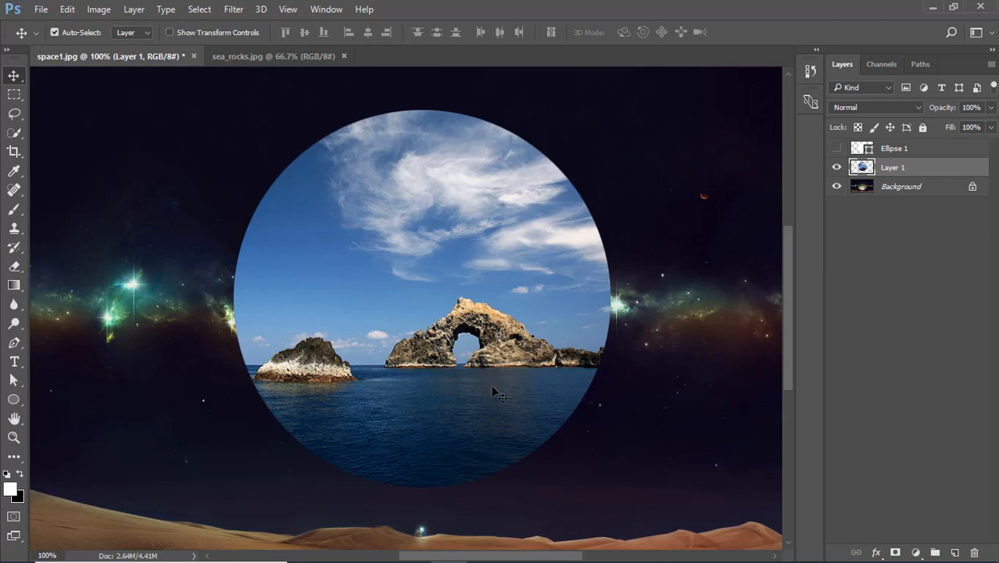
{"action": "mouse_move", "coordinate": [511, 283]}
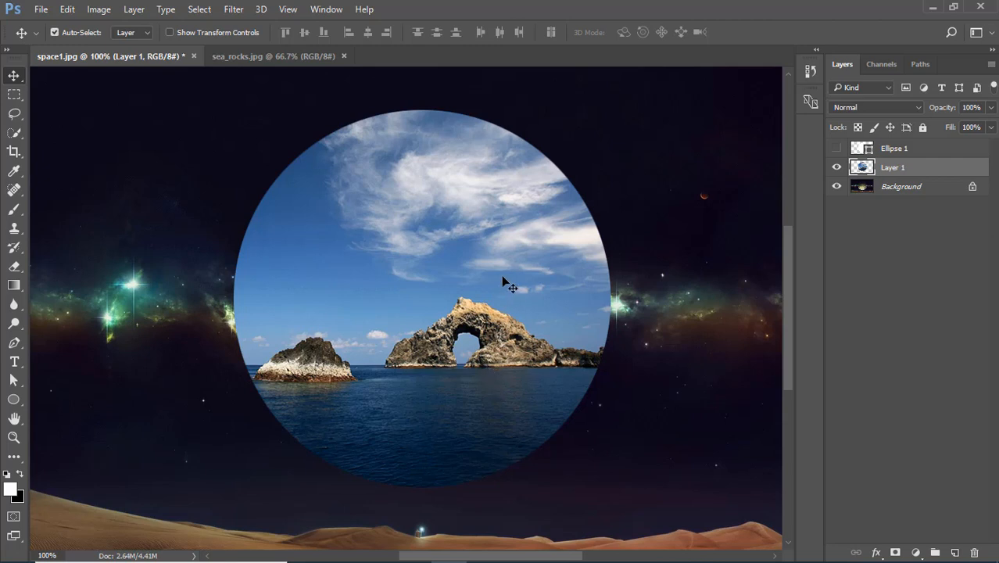
{"action": "mouse_move", "coordinate": [821, 408]}
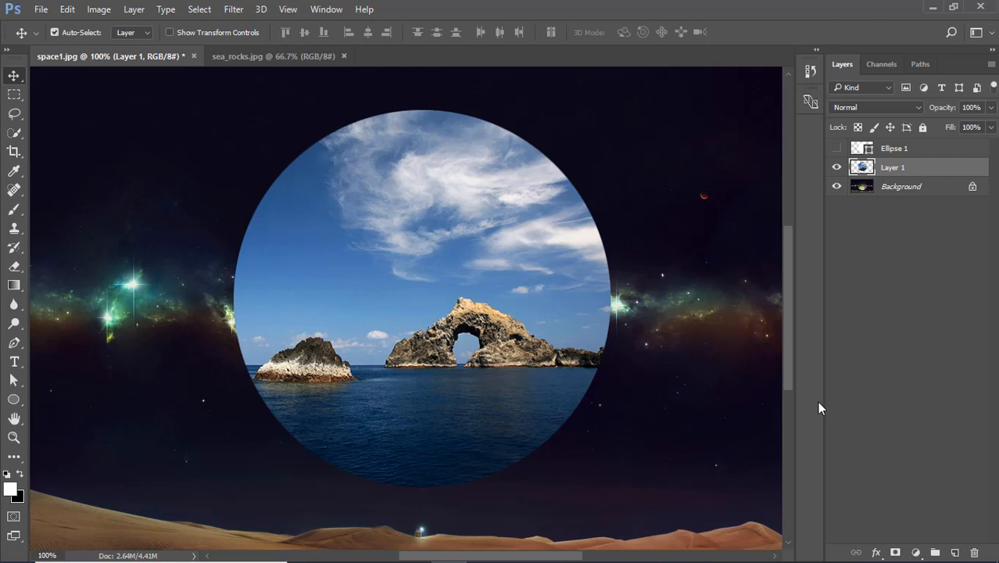
{"action": "mouse_move", "coordinate": [899, 550]}
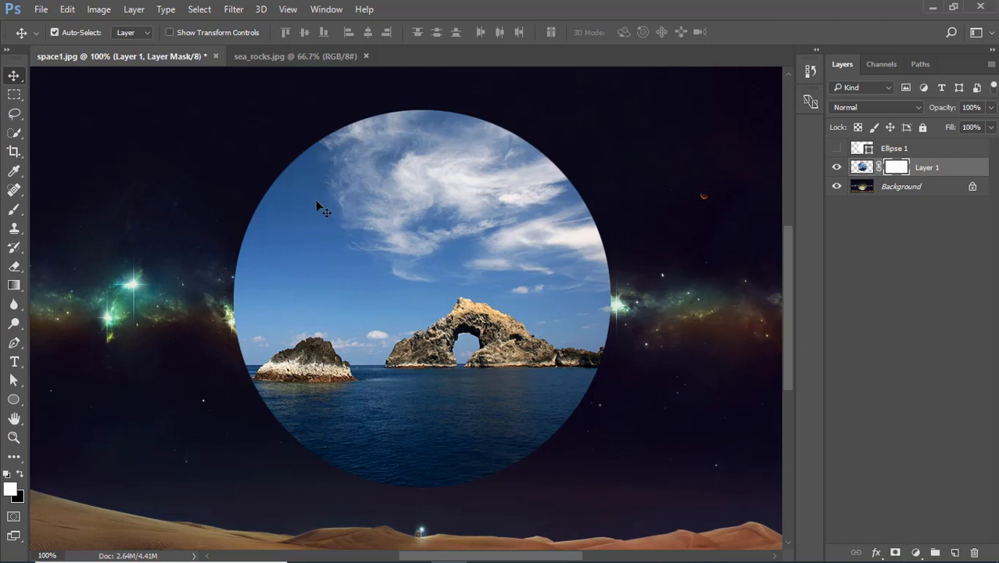
Step: Mask away the sky above the rocks with a soft black brush, revealing the planet surface
{"action": "left_click", "coordinate": [12, 227]}
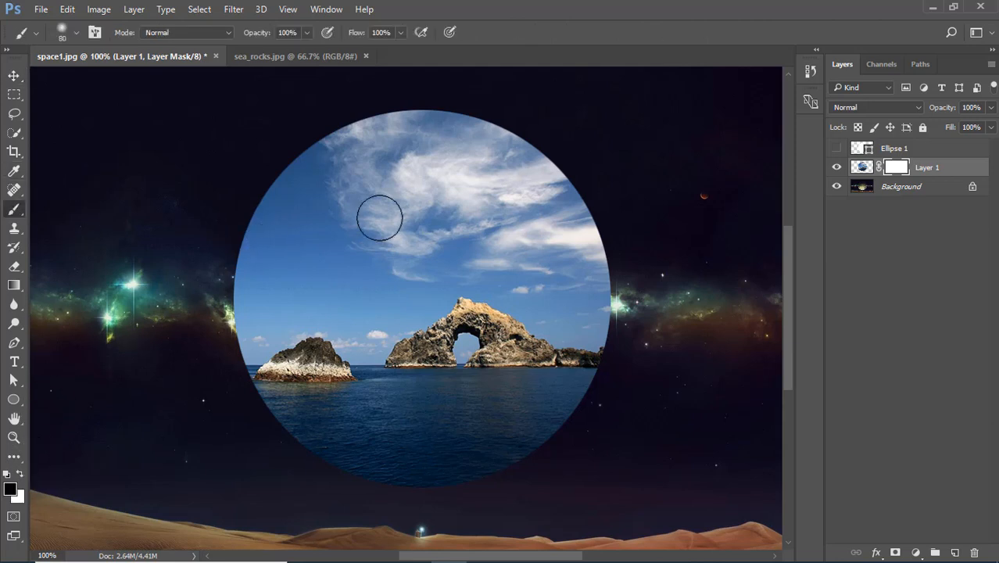
{"action": "left_click_drag", "start_coordinate": [379, 217], "coordinate": [570, 188]}
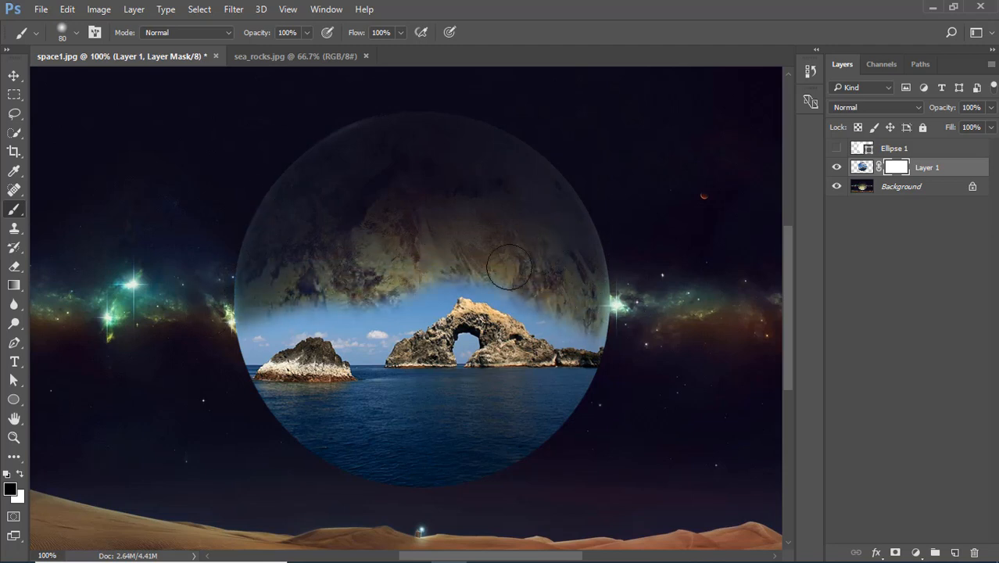
{"action": "left_click_drag", "start_coordinate": [508, 266], "coordinate": [223, 313]}
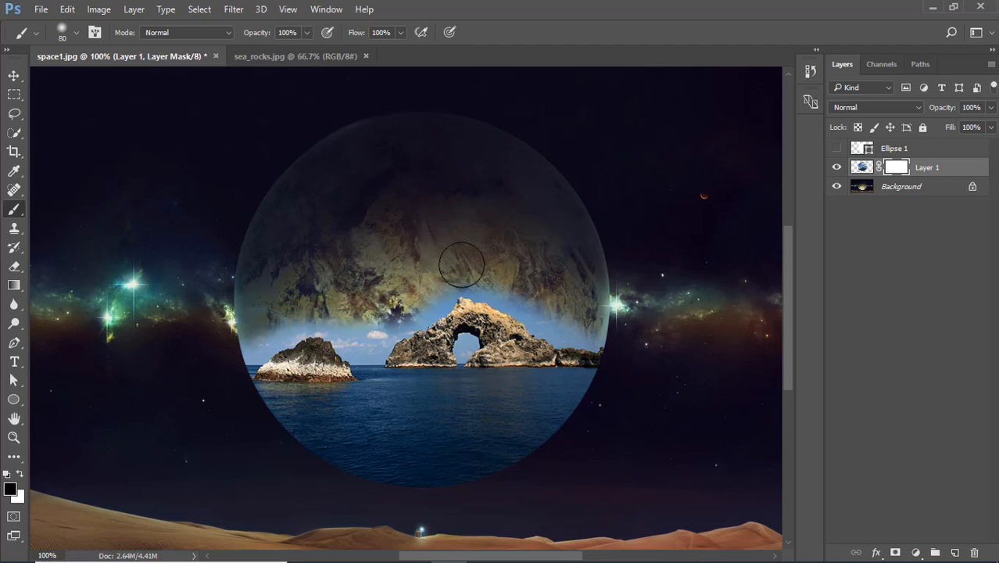
{"action": "left_click_drag", "start_coordinate": [461, 264], "coordinate": [483, 219]}
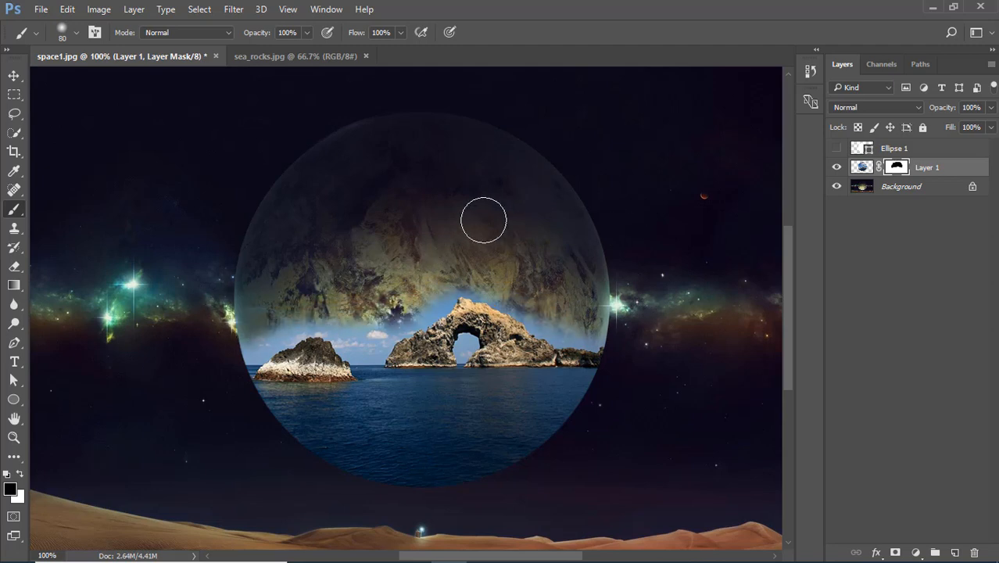
Step: Zoom in and blend away the sky on both sides of the rock arch
{"action": "left_click", "coordinate": [75, 32]}
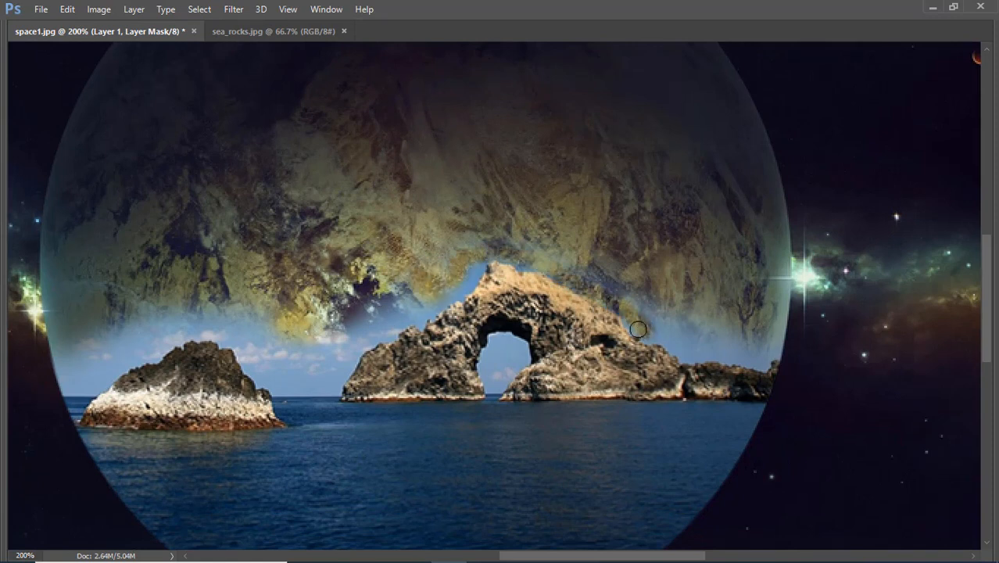
{"action": "left_click_drag", "start_coordinate": [637, 330], "coordinate": [757, 353]}
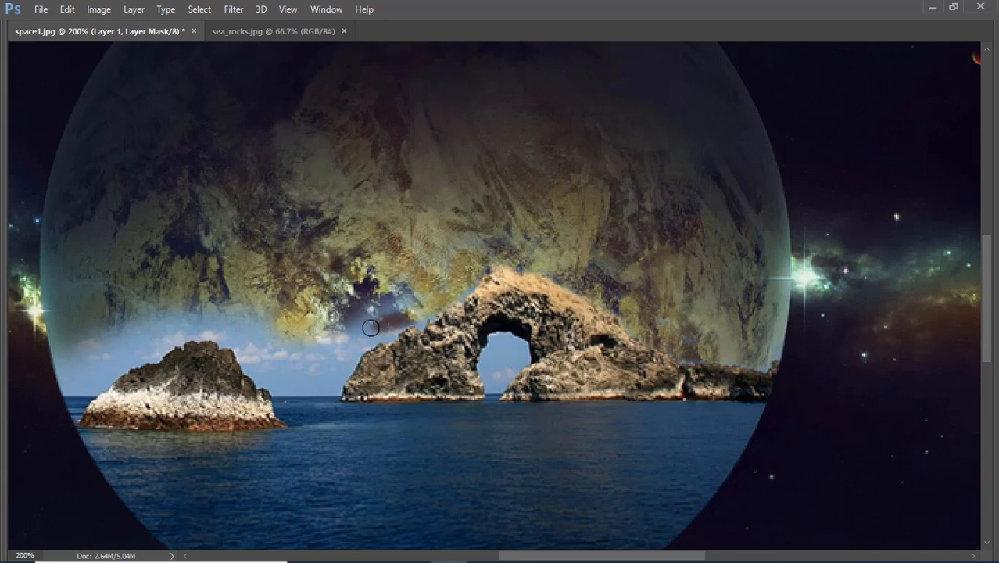
{"action": "left_click_drag", "start_coordinate": [371, 328], "coordinate": [57, 367]}
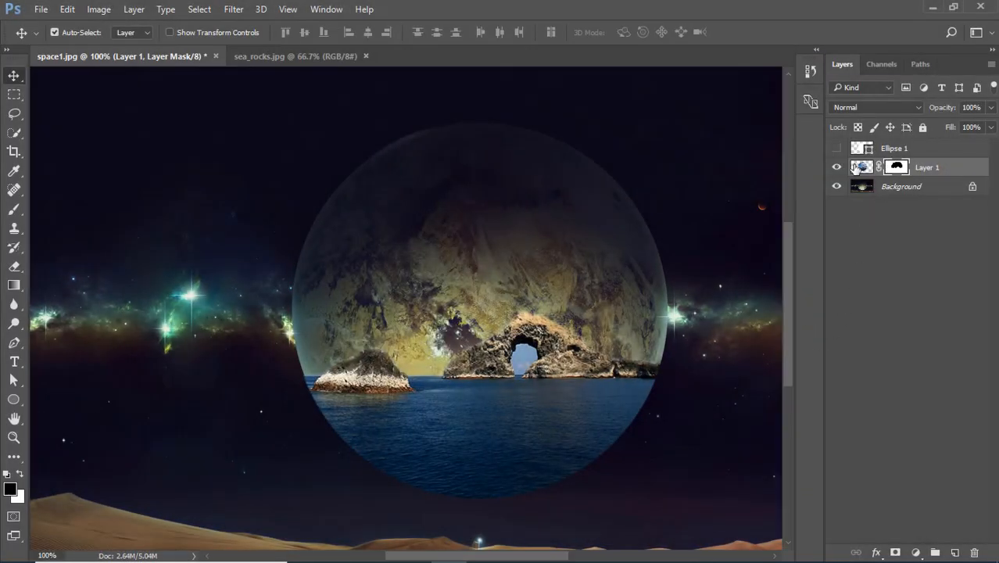
Step: Apply Levels to Layer 1's pixels with black input raised to 9
{"action": "left_click", "coordinate": [74, 8]}
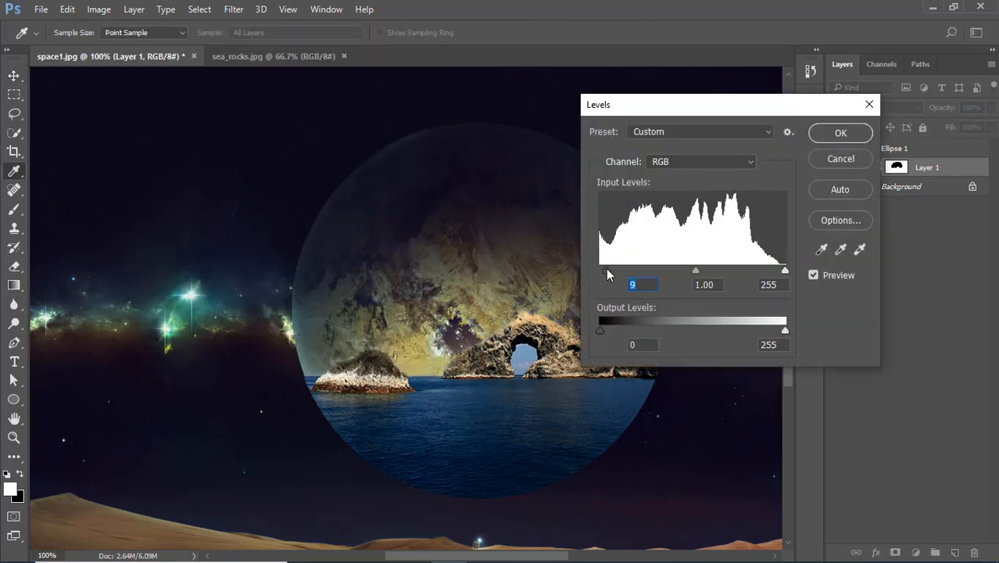
{"action": "left_click", "coordinate": [839, 133]}
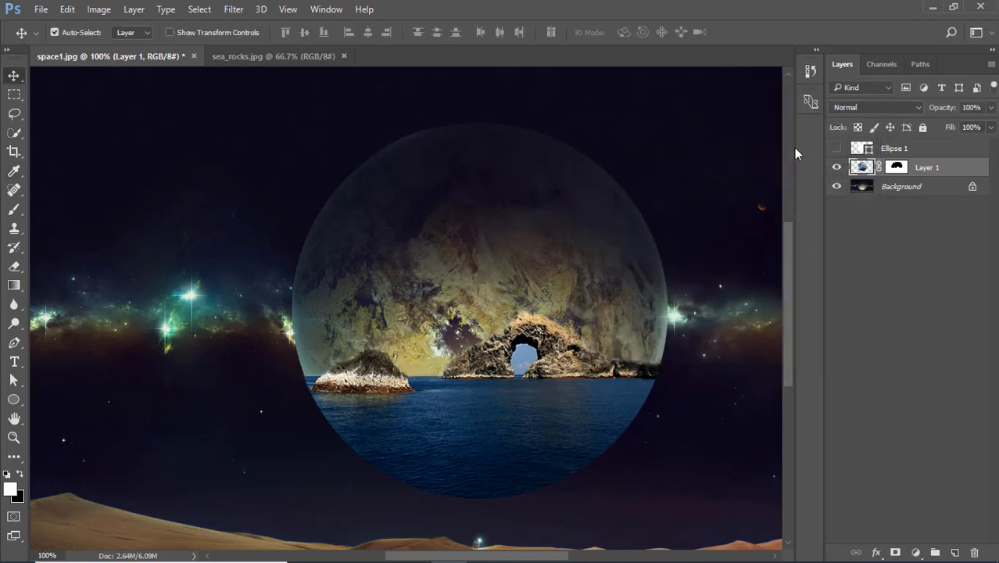
Step: Open fishs.jpg, select the whole image and copy it
{"action": "left_click", "coordinate": [57, 9]}
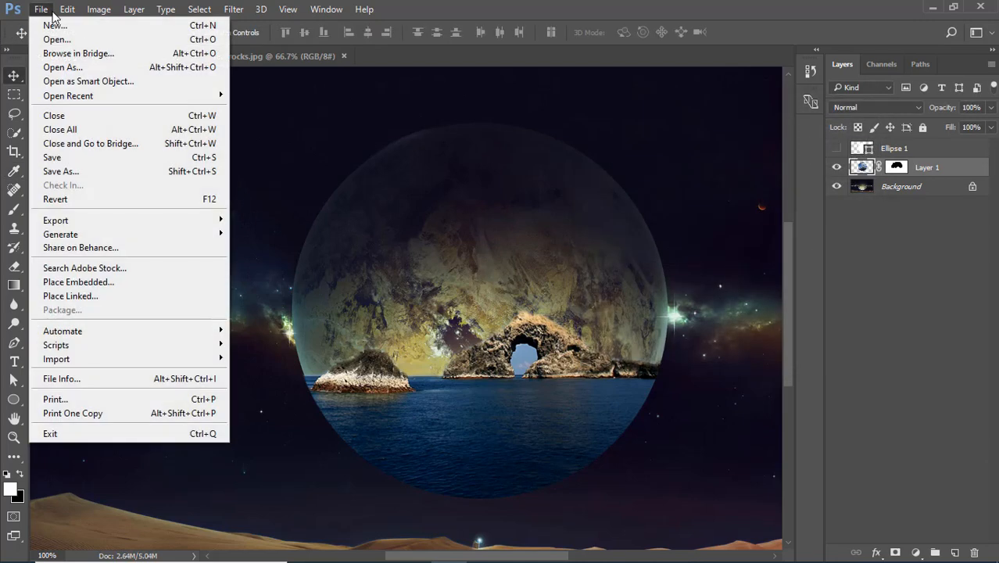
{"action": "left_click", "coordinate": [52, 39]}
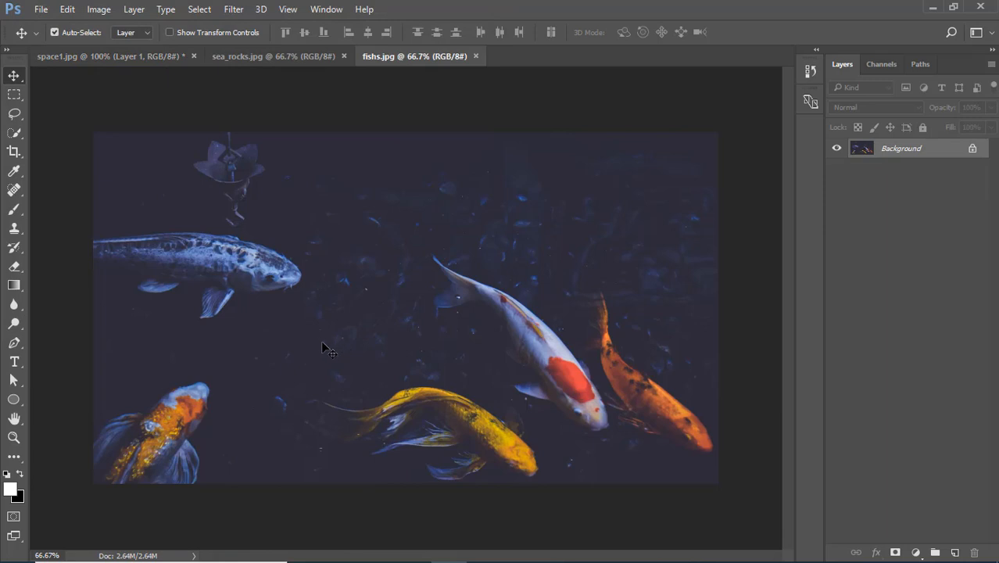
{"action": "key", "text": "ctrl+a"}
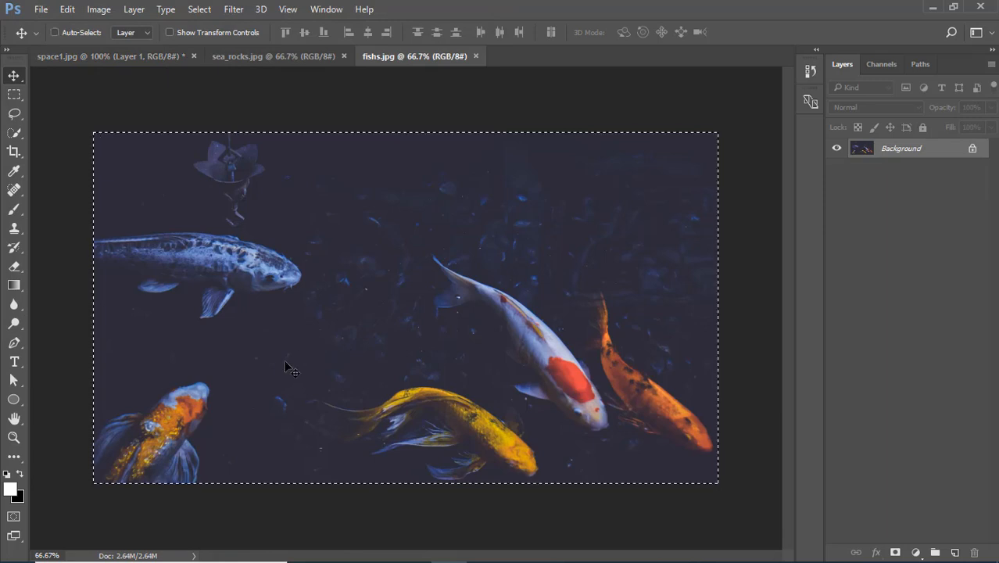
{"action": "left_click", "coordinate": [66, 9]}
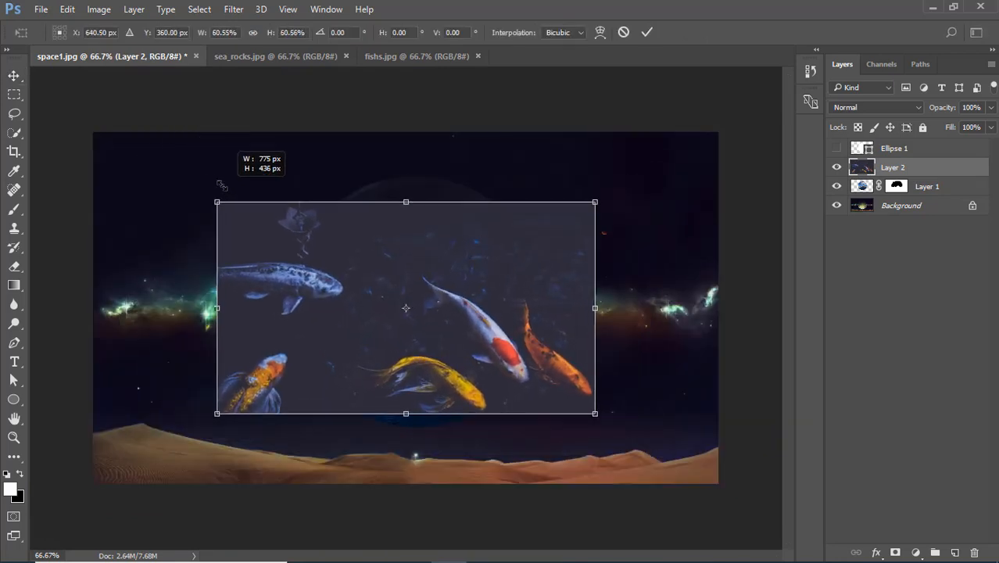
Step: Paste the koi photo as Layer 2 and scale and position it to fill the planet circle
{"action": "left_click_drag", "start_coordinate": [406, 308], "coordinate": [405, 435]}
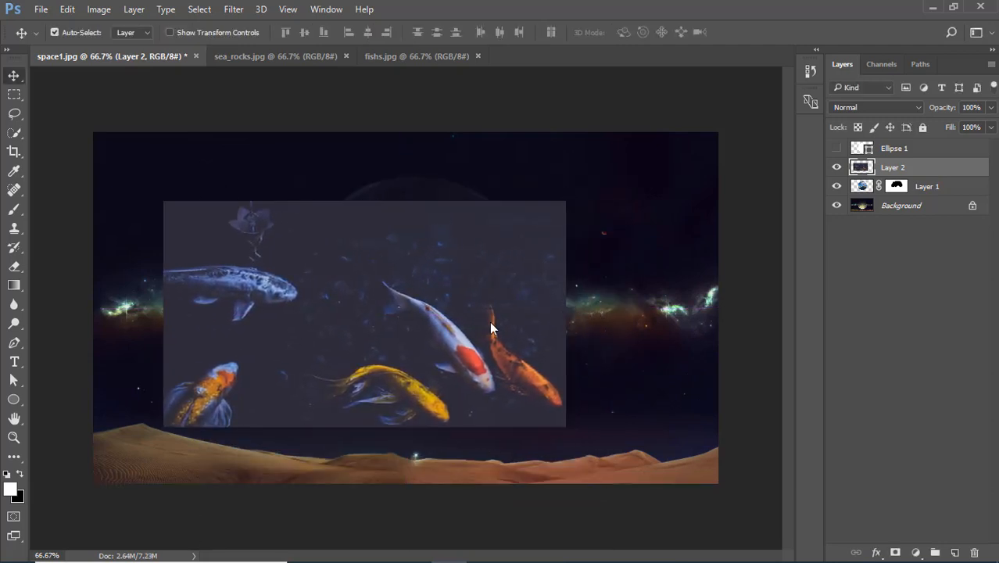
{"action": "left_click", "coordinate": [970, 107]}
{"action": "type", "text": "50"}
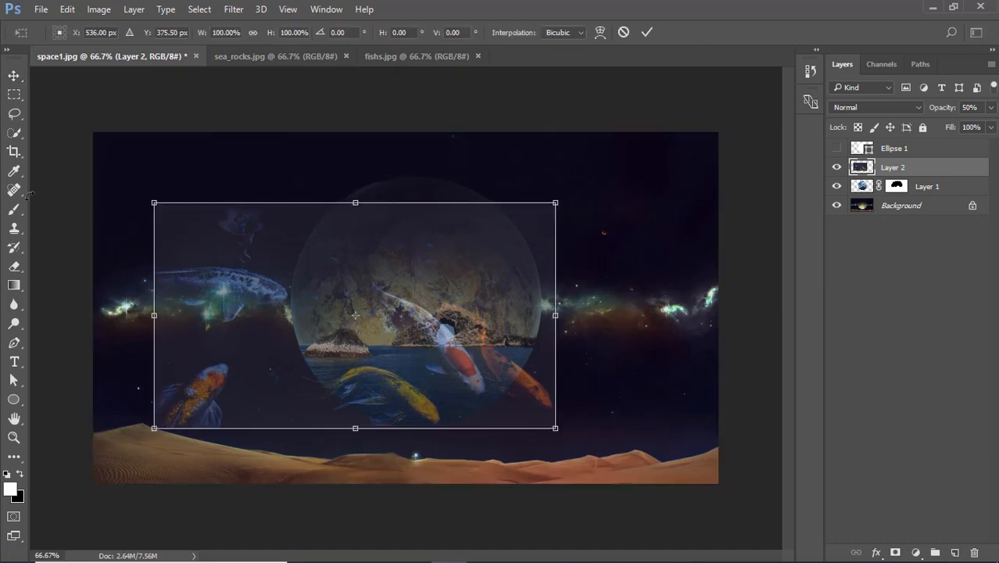
{"action": "left_click_drag", "start_coordinate": [153, 203], "coordinate": [176, 215]}
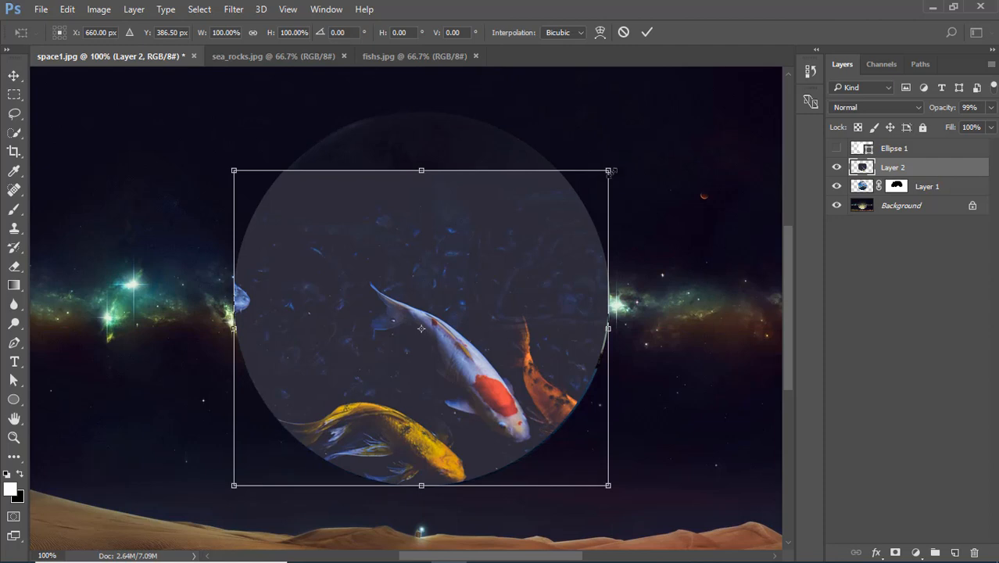
{"action": "left_click_drag", "start_coordinate": [608, 170], "coordinate": [611, 167]}
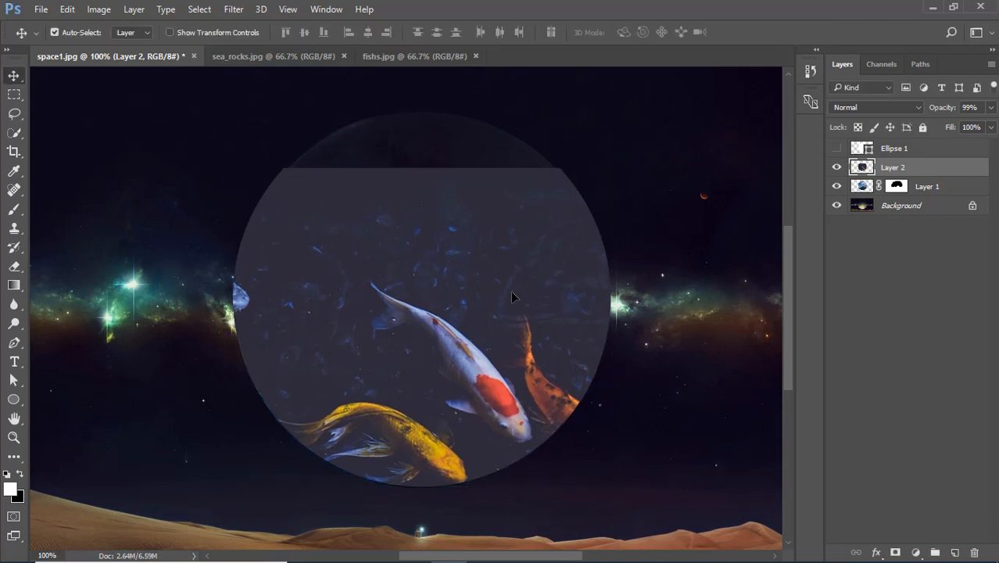
{"action": "mouse_move", "coordinate": [703, 233]}
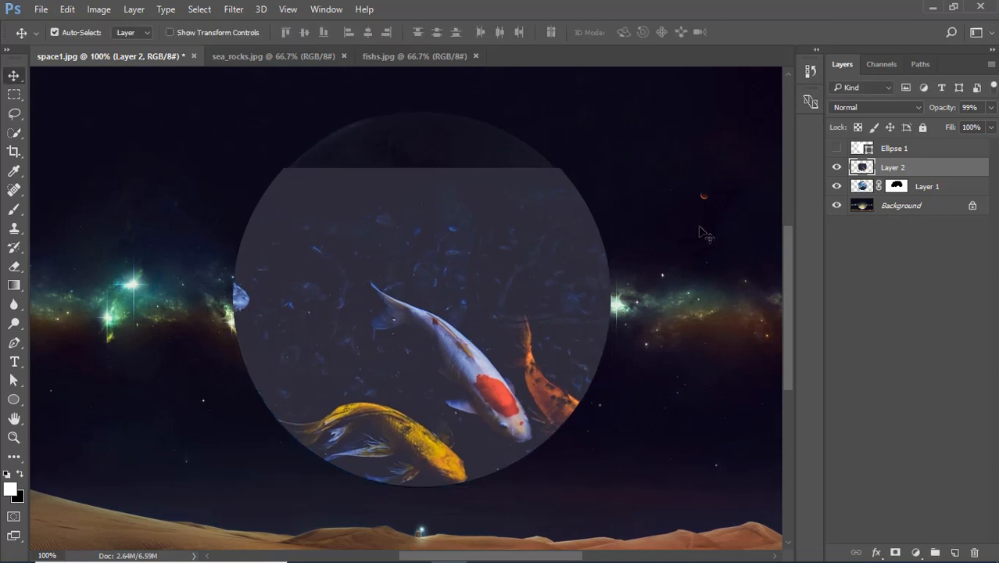
Step: Set Layer 2's blend mode to Lighter Color so the rocks show through
{"action": "left_click", "coordinate": [875, 107]}
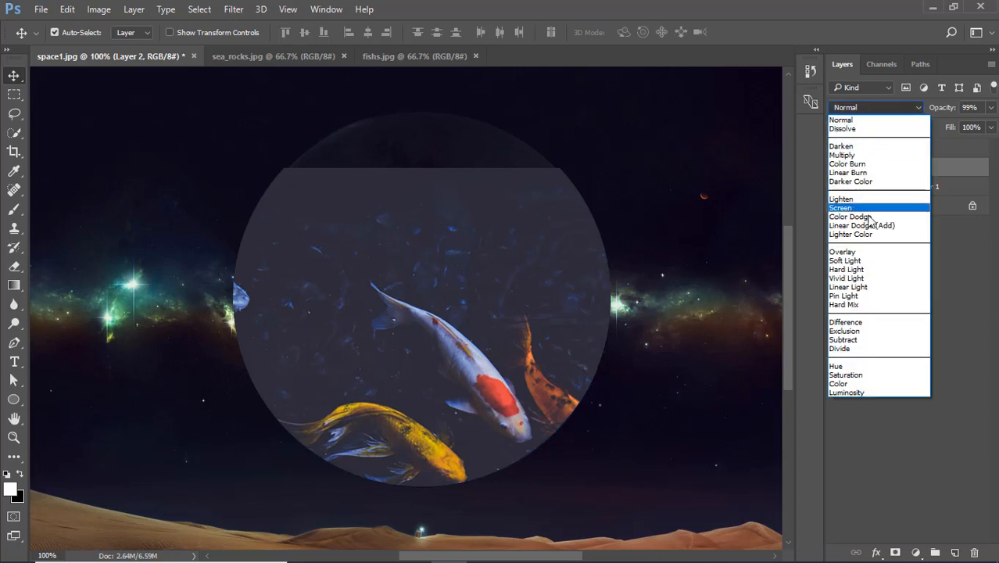
{"action": "left_click", "coordinate": [850, 234]}
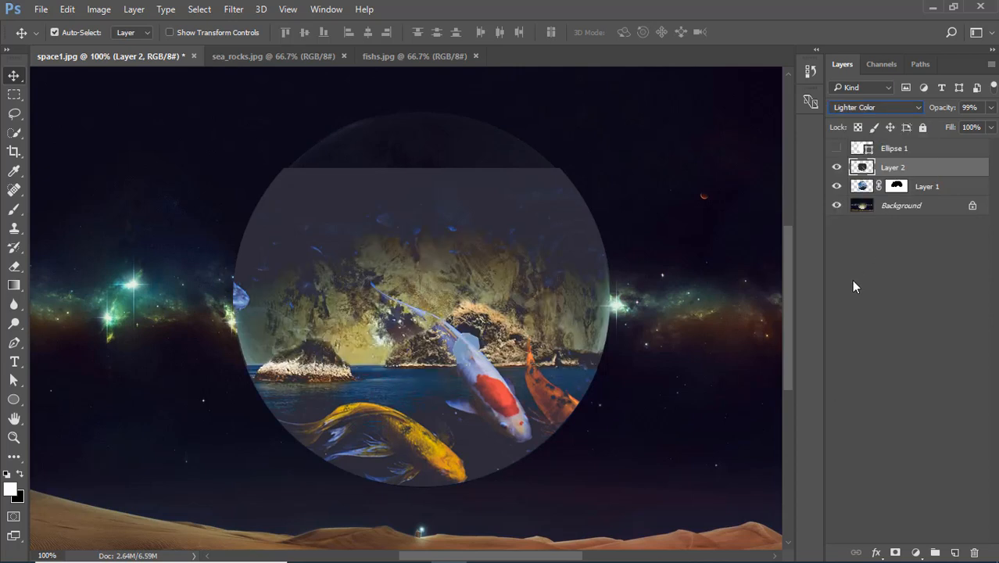
{"action": "mouse_move", "coordinate": [251, 219]}
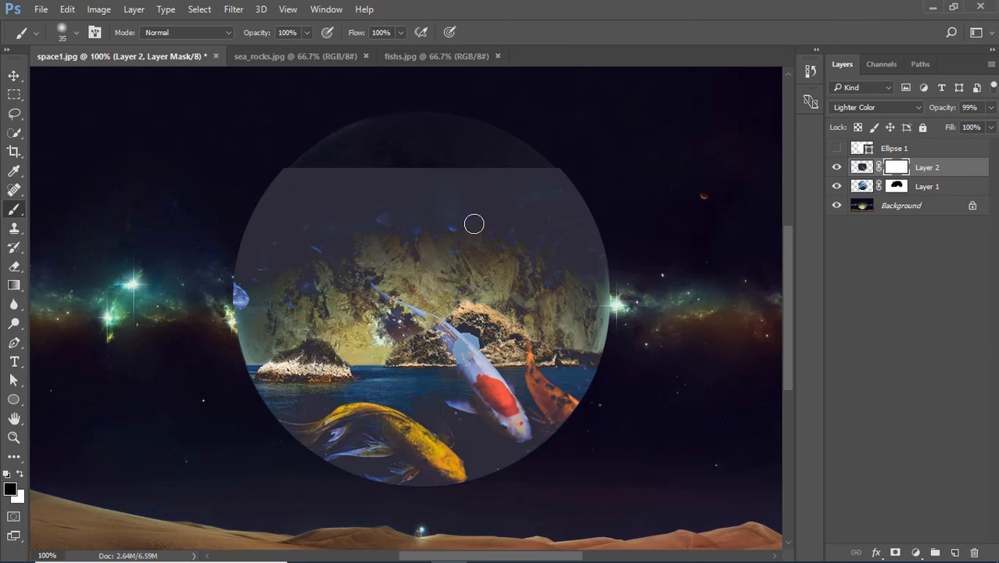
{"action": "mouse_move", "coordinate": [505, 180]}
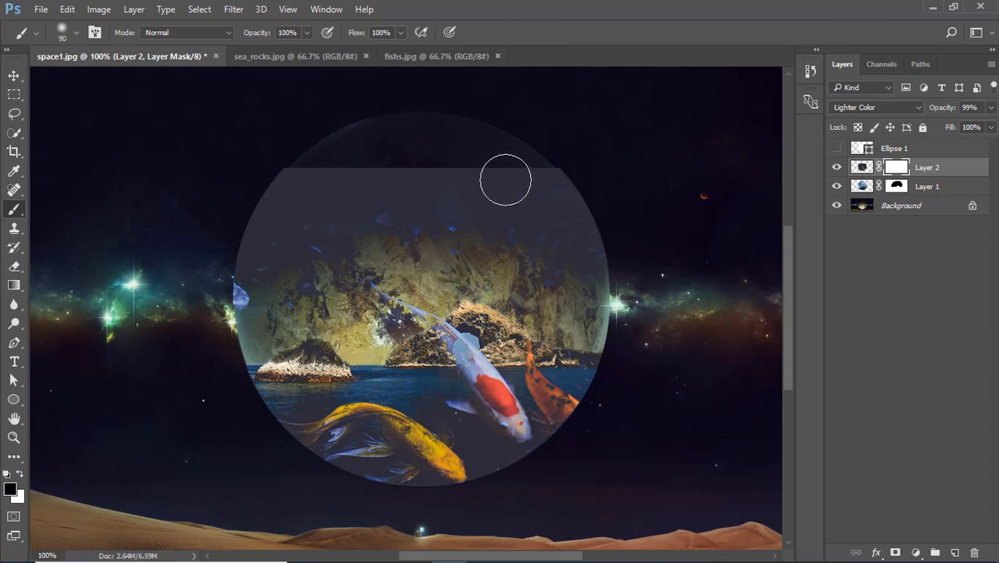
Step: Mask away Layer 2's straight top edge and left rim with soft black brush strokes, then return to fishs.jpg
{"action": "left_click_drag", "start_coordinate": [505, 179], "coordinate": [250, 281]}
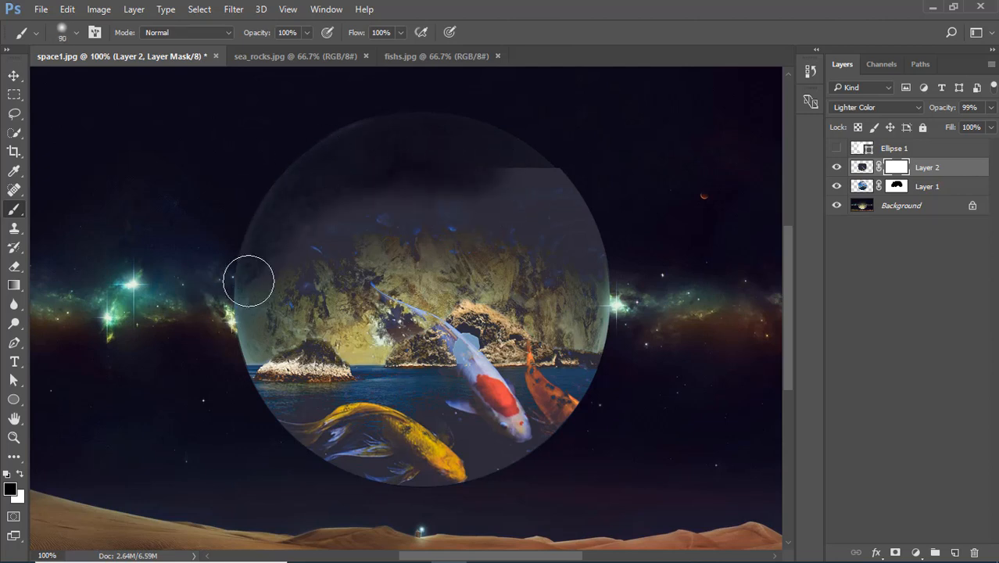
{"action": "left_click_drag", "start_coordinate": [249, 280], "coordinate": [329, 207]}
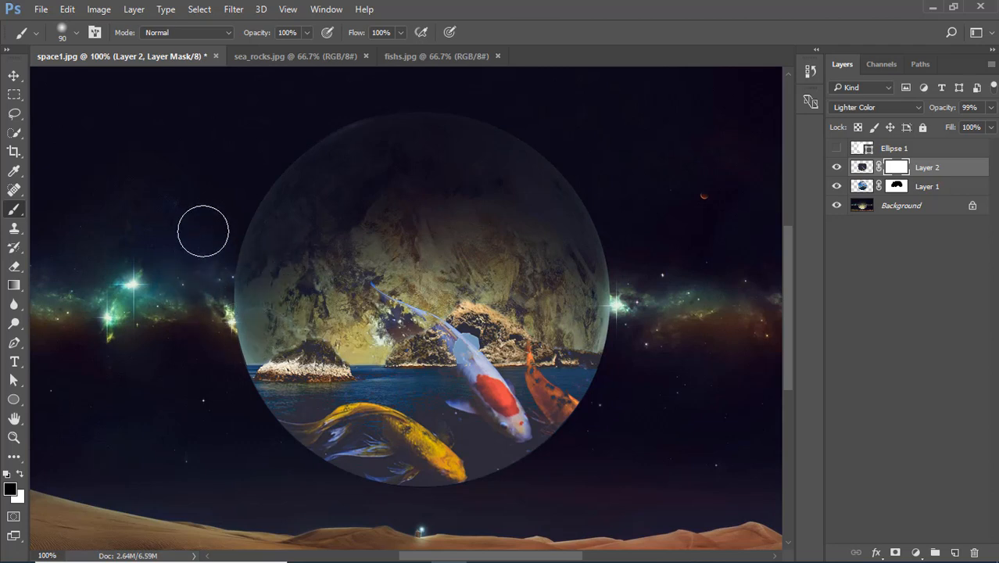
{"action": "left_click_drag", "start_coordinate": [203, 231], "coordinate": [272, 217]}
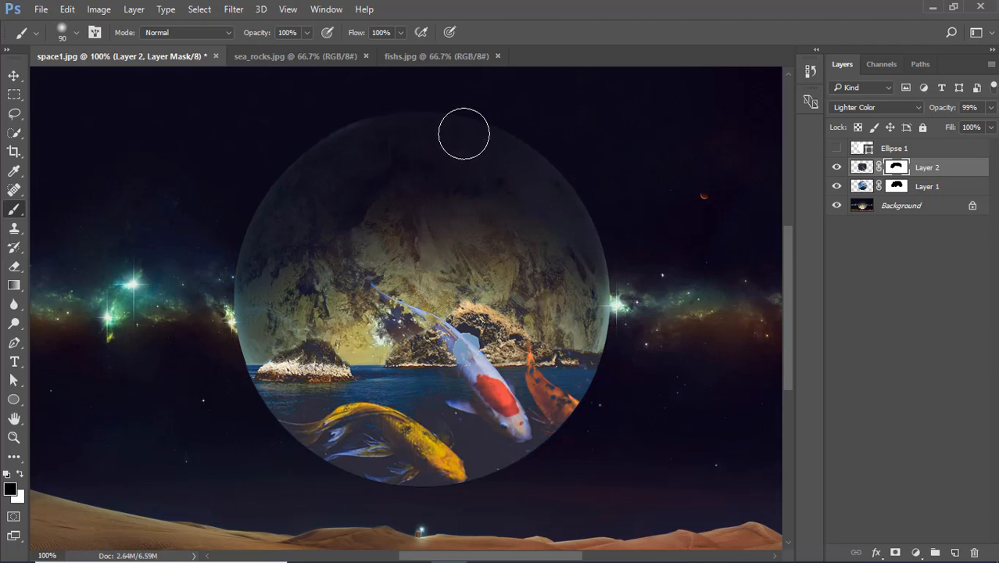
{"action": "mouse_move", "coordinate": [125, 365]}
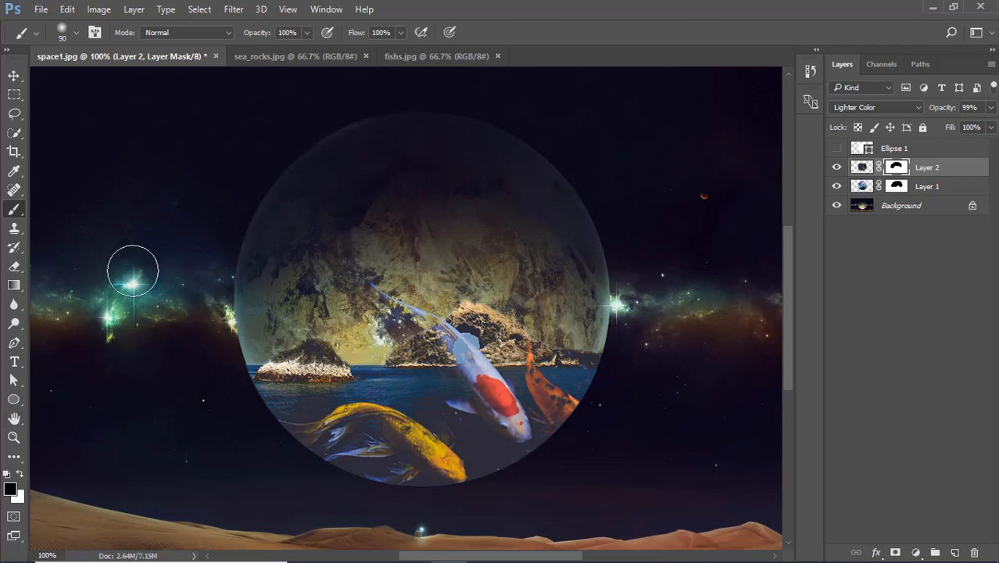
{"action": "mouse_move", "coordinate": [347, 154]}
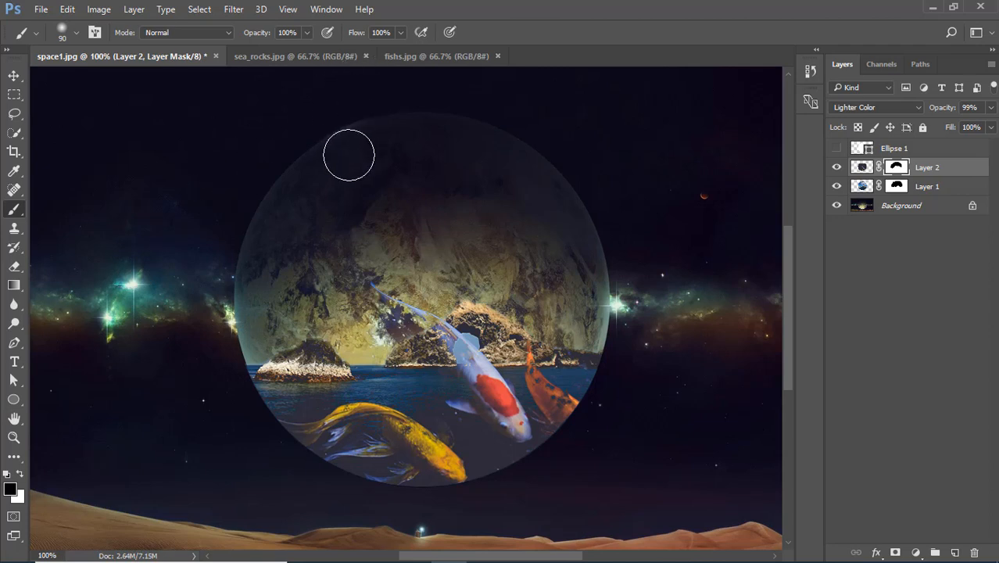
{"action": "left_click", "coordinate": [436, 55]}
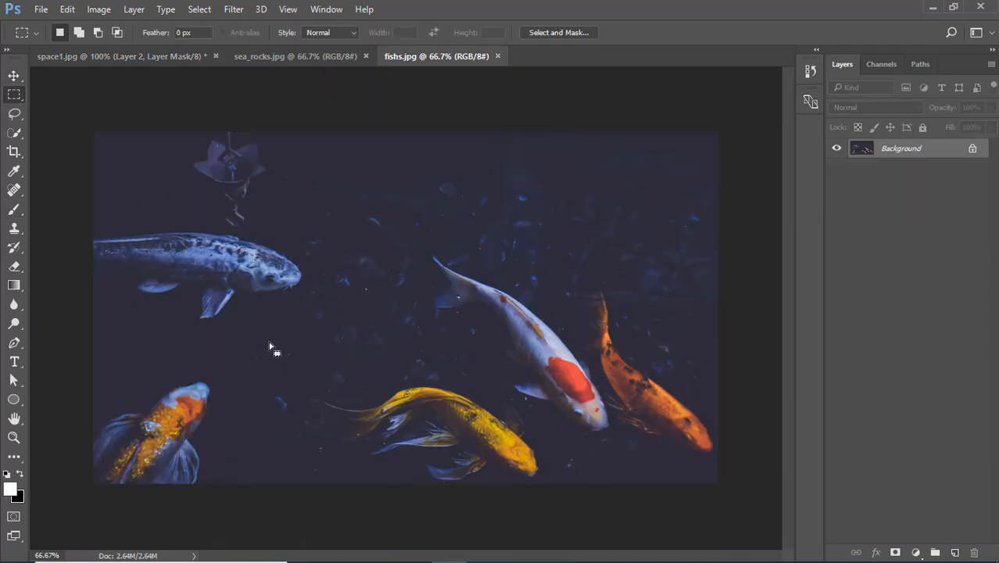
Step: Copy the lower-left orange koi into space1.jpg, shrink it with Free Transform and place it at the planet's lower left
{"action": "left_click_drag", "start_coordinate": [284, 332], "coordinate": [92, 484]}
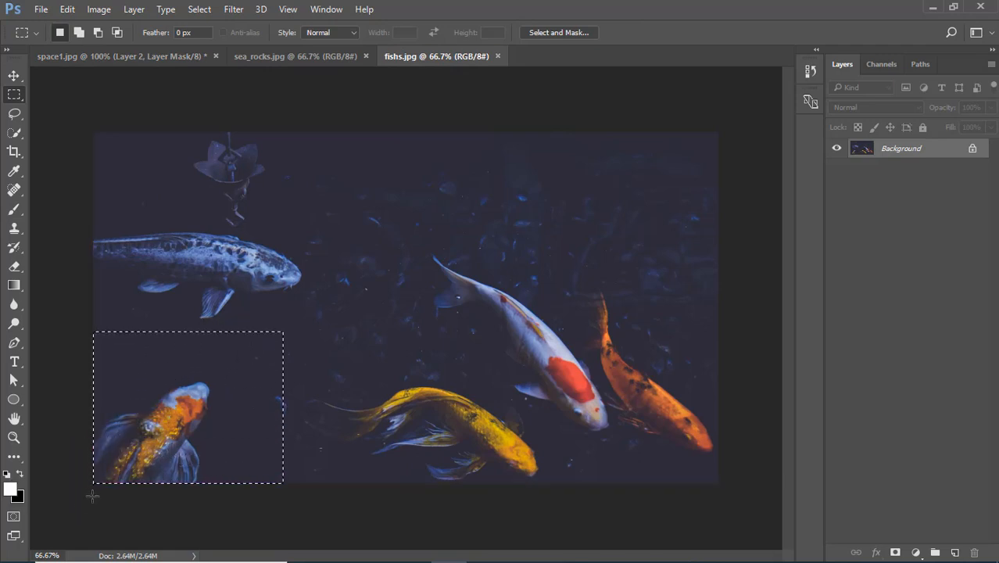
{"action": "left_click", "coordinate": [94, 55]}
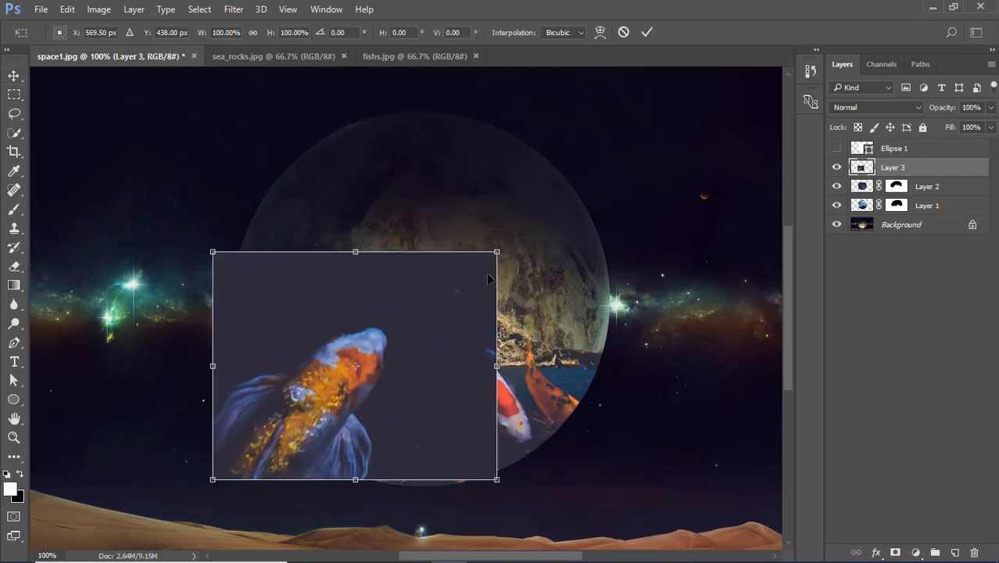
{"action": "left_click_drag", "start_coordinate": [212, 251], "coordinate": [282, 307]}
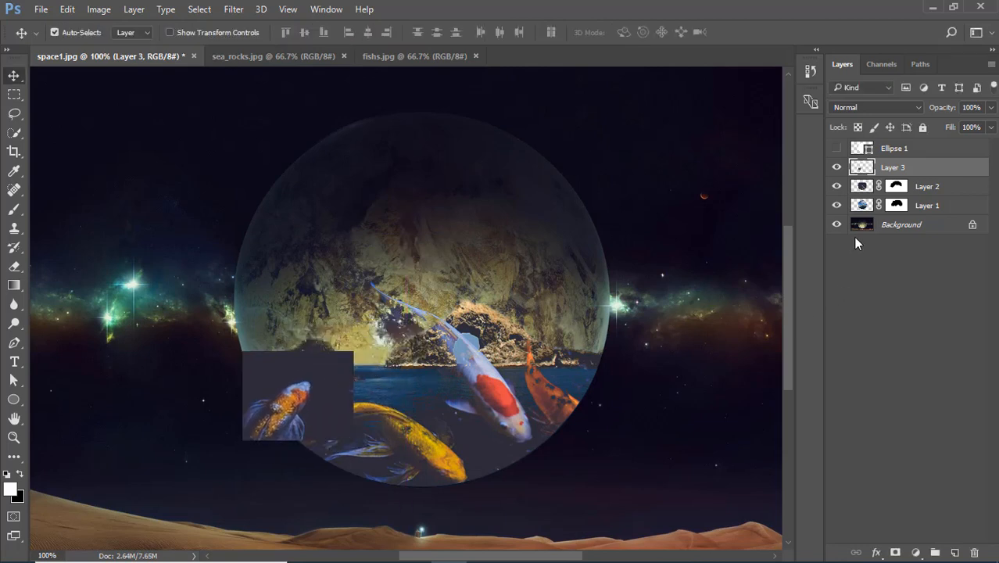
{"action": "left_click", "coordinate": [862, 148]}
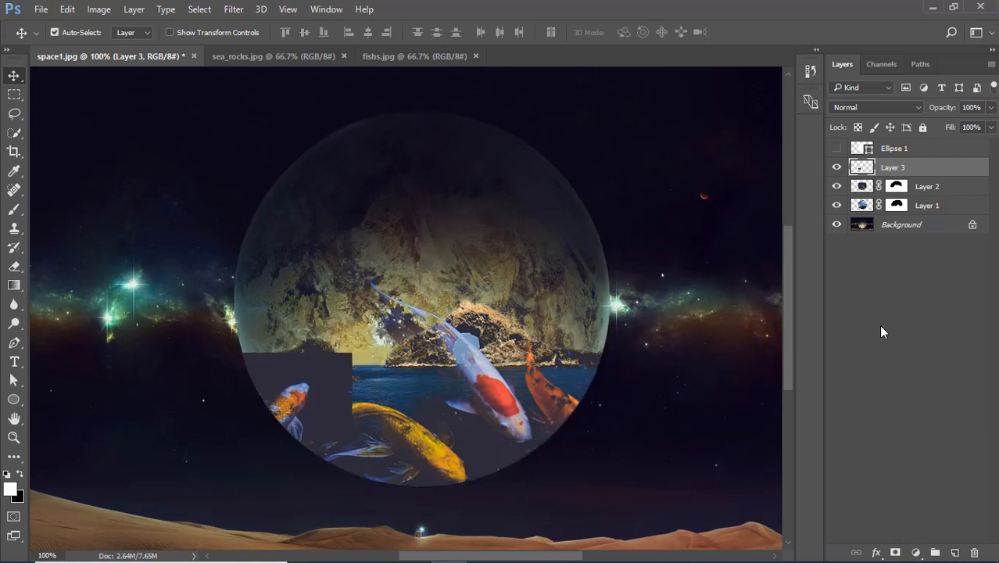
Step: Set Layer 3's blend mode to Lighter Color so its dark background drops out
{"action": "left_click", "coordinate": [877, 107]}
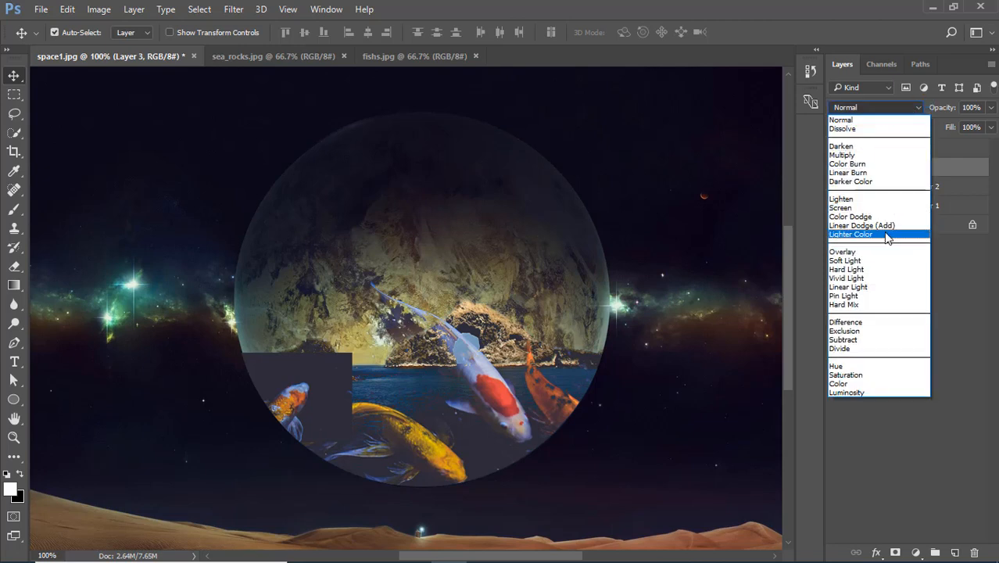
{"action": "left_click", "coordinate": [849, 234]}
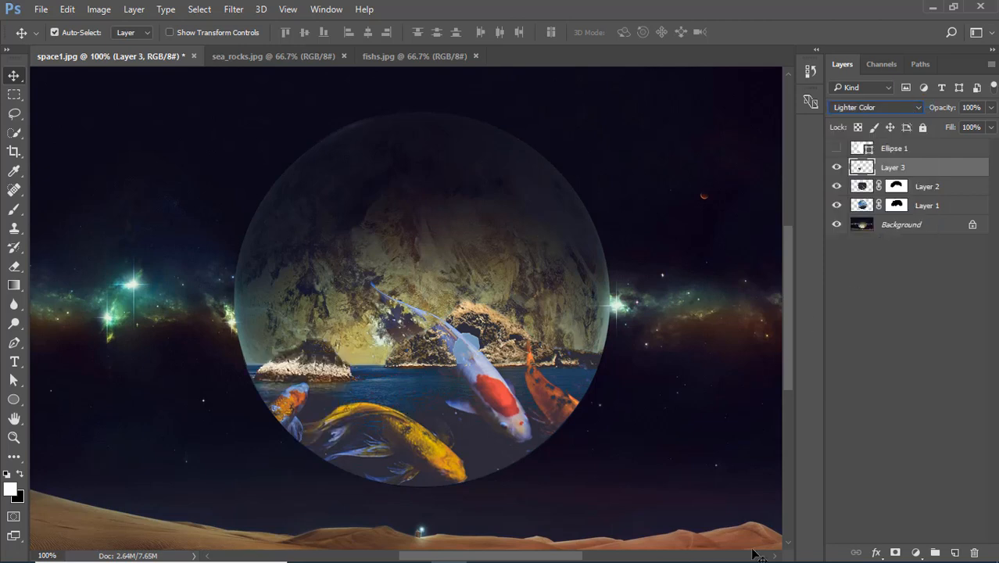